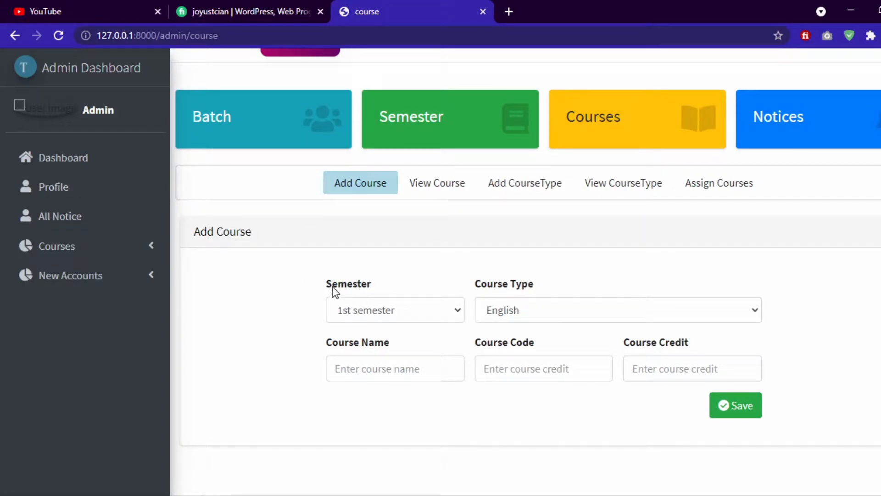
mouse_move(525, 336)
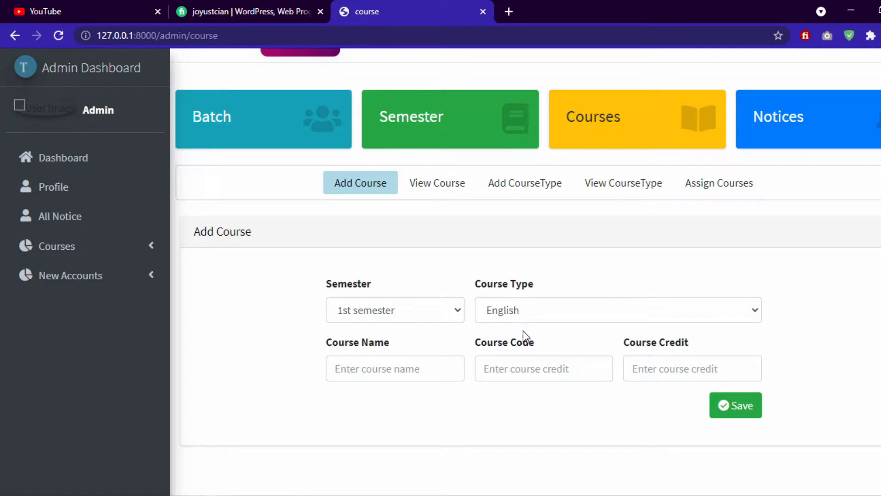
mouse_move(534, 258)
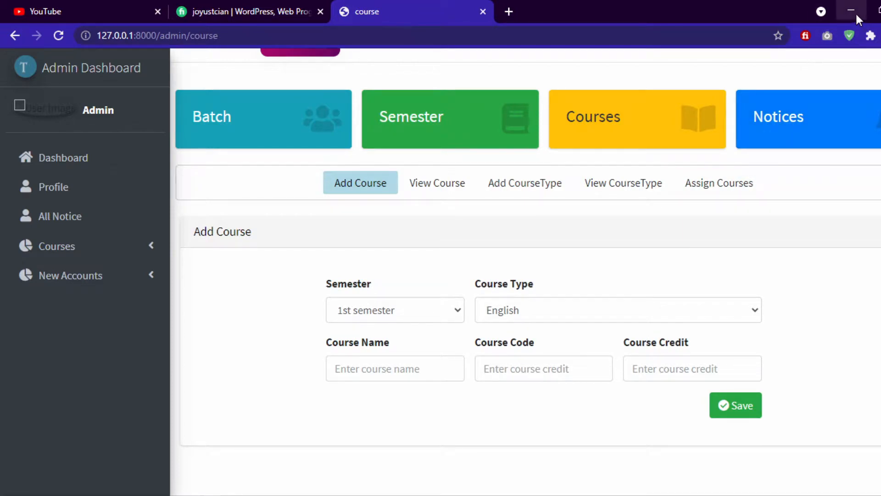
Hide Chrome and open the Capture.PNG course code requirements screenshot in Picasa
click(851, 11)
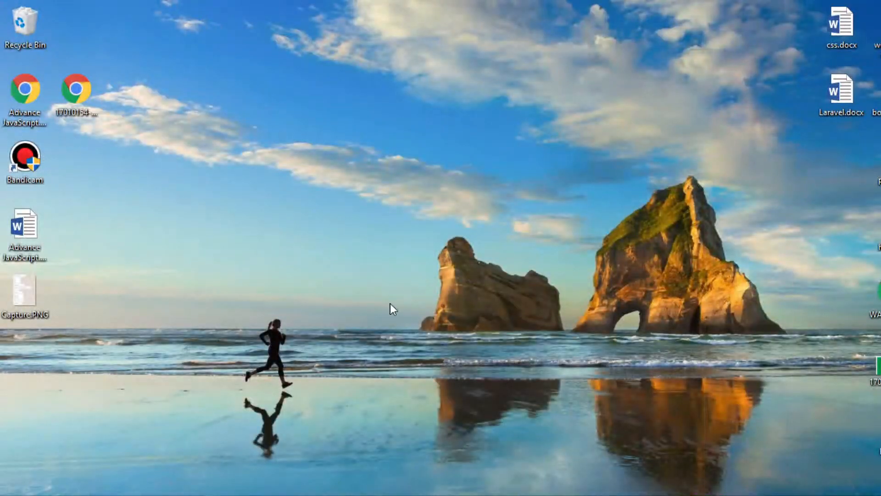
click(25, 292)
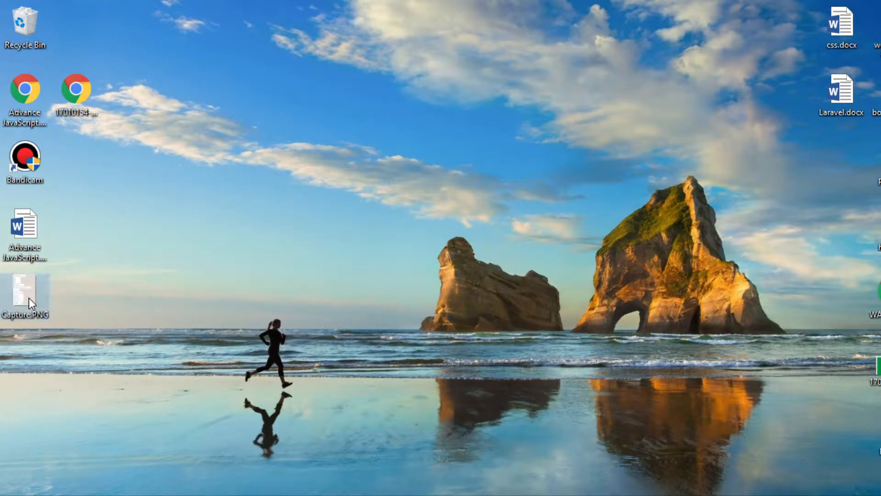
double_click(24, 288)
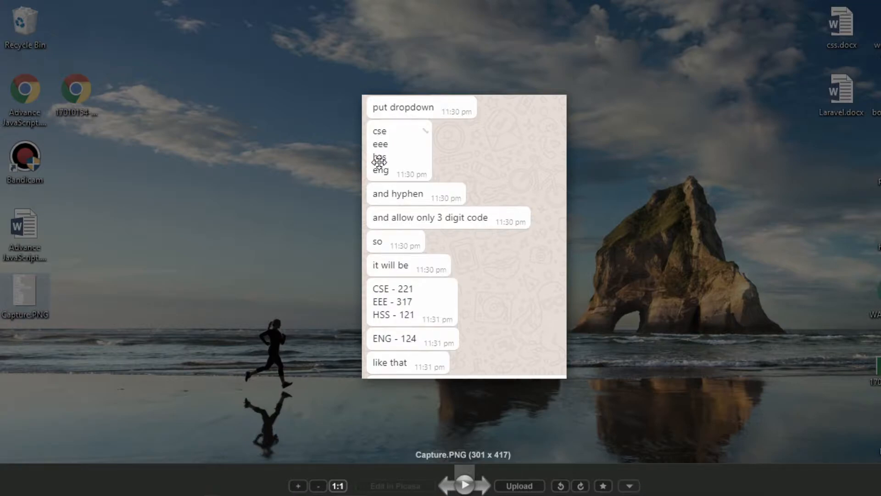
mouse_move(405, 200)
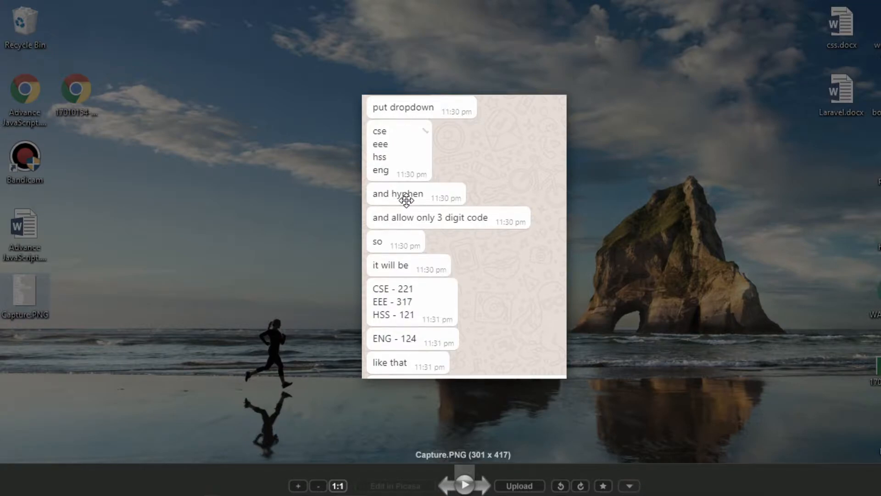
mouse_move(483, 222)
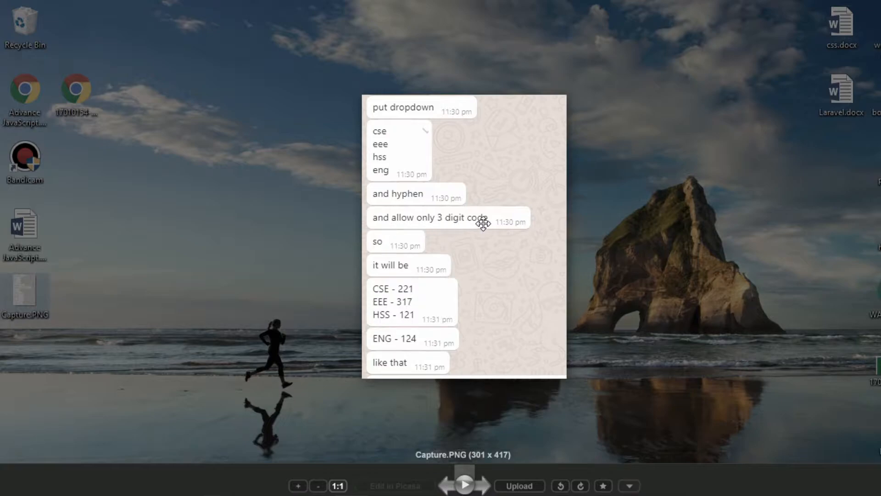
mouse_move(433, 259)
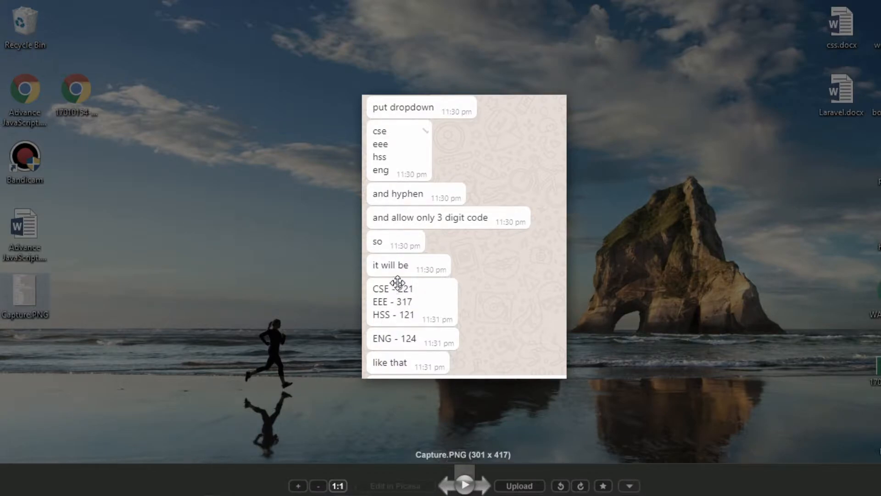
mouse_move(595, 221)
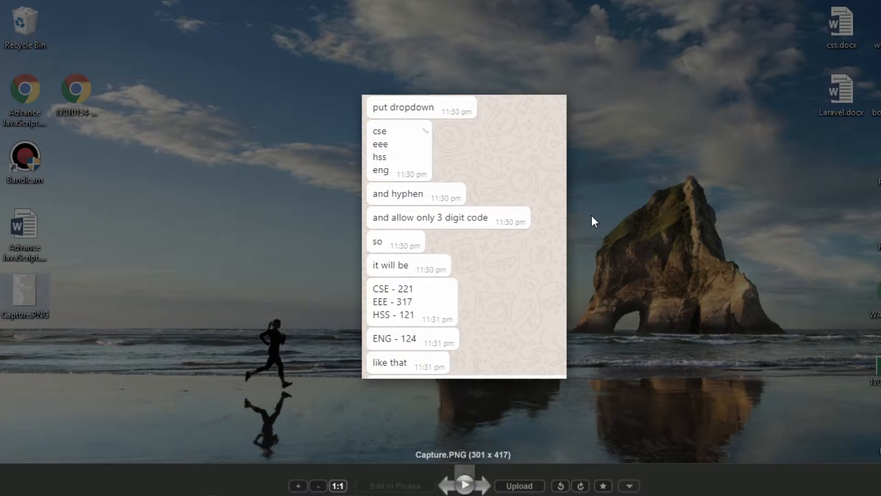
mouse_move(597, 218)
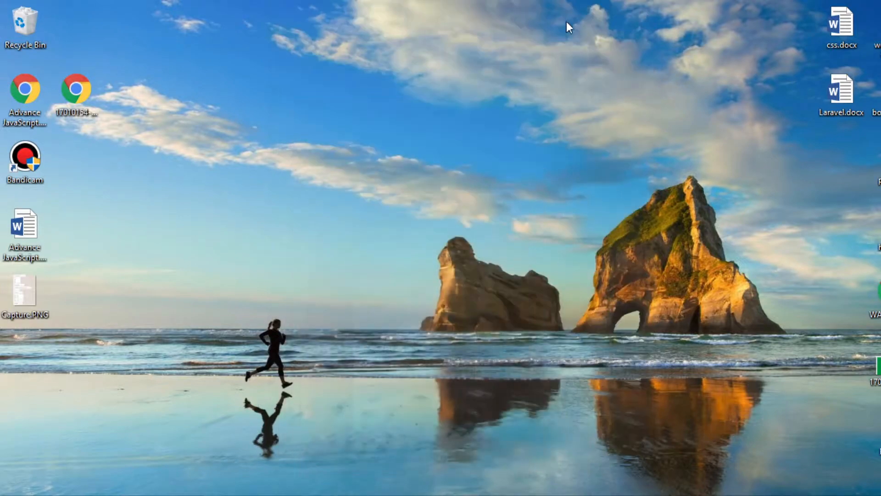
mouse_move(329, 390)
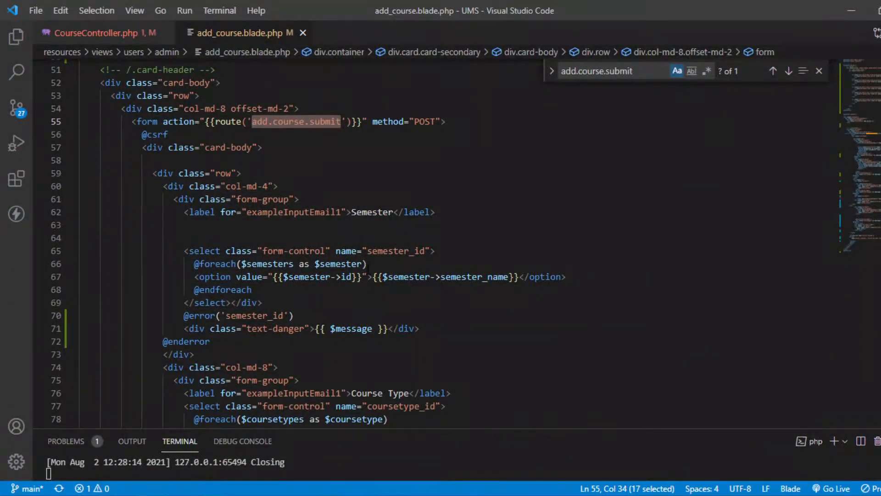
mouse_move(419, 183)
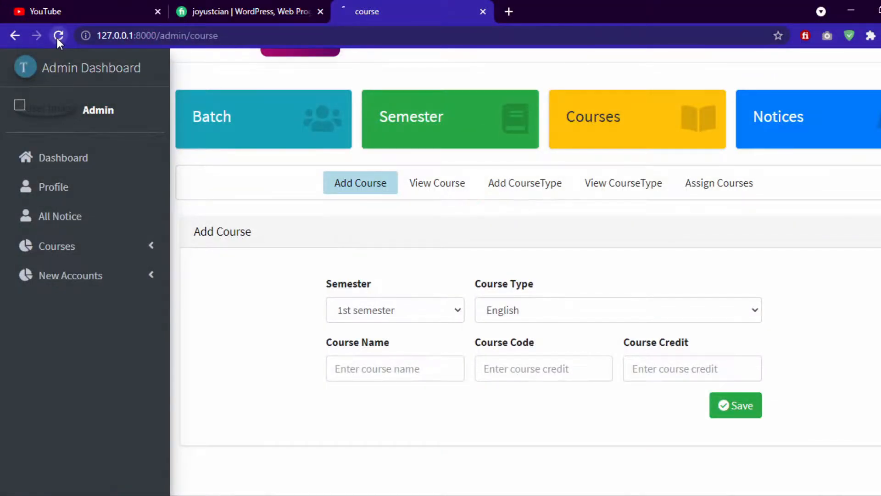
Reload the Add Course page in Chrome
click(58, 36)
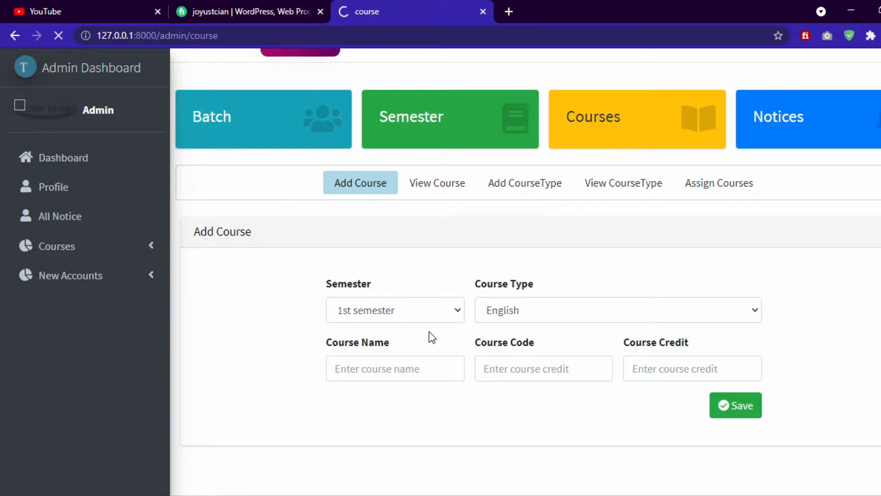
mouse_move(505, 368)
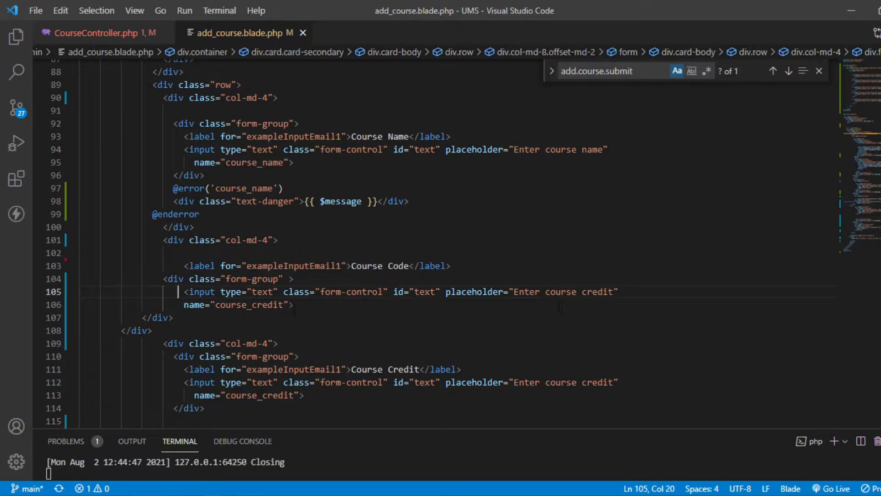
Replace the Course Code text input with a select named course_dropdown
drag(180, 291, 294, 305)
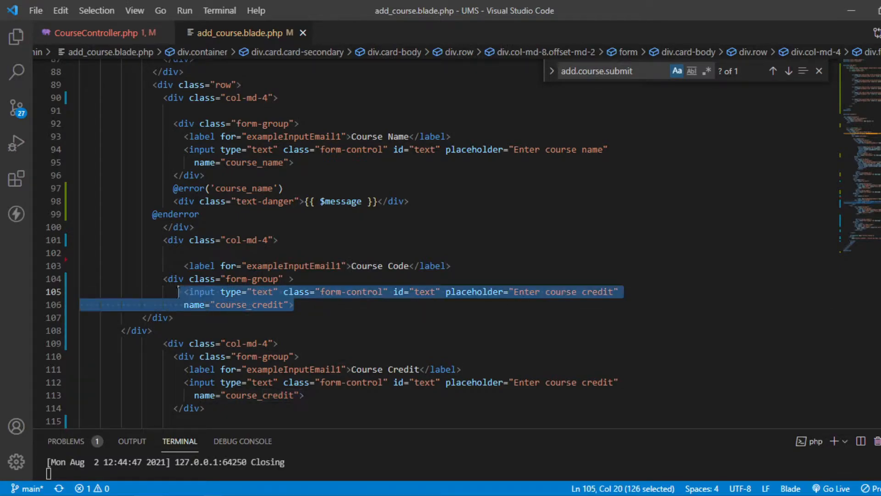
key(Delete)
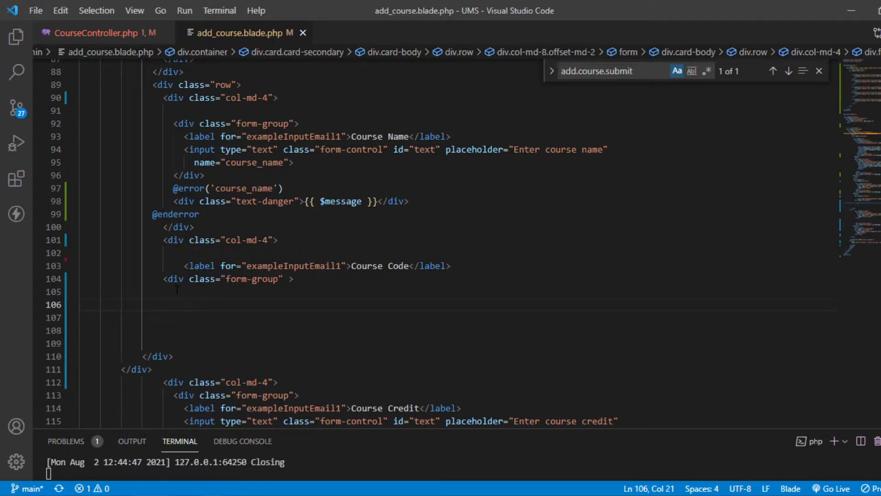
text(<select)
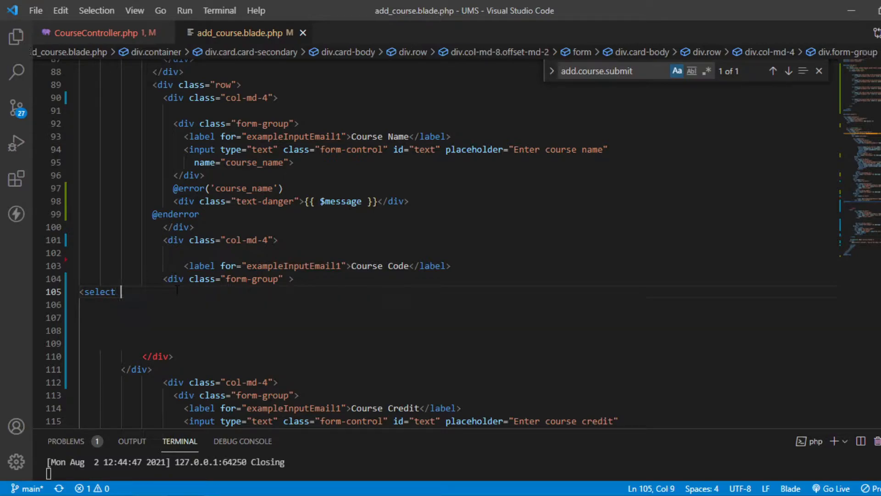
text(name="")
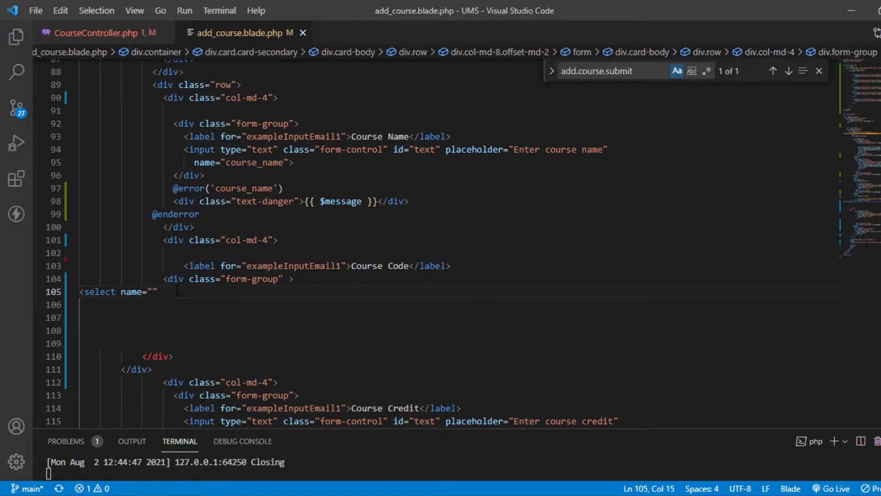
text(course_)
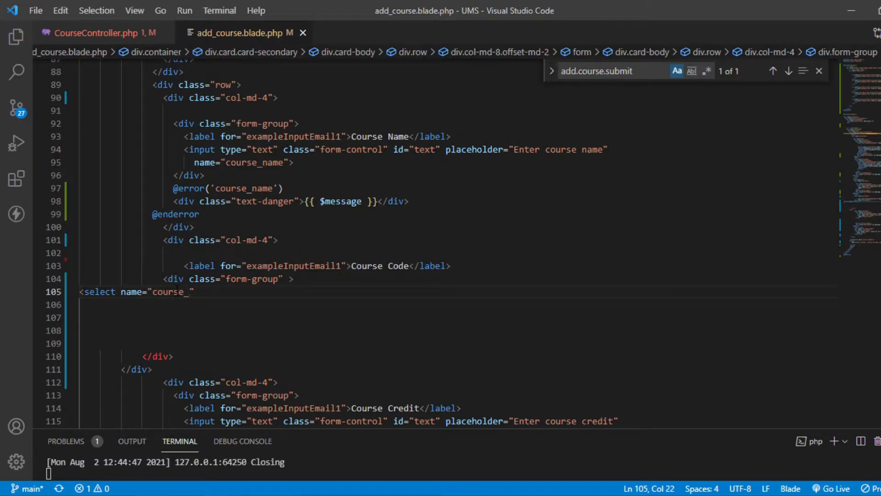
text(dropd)
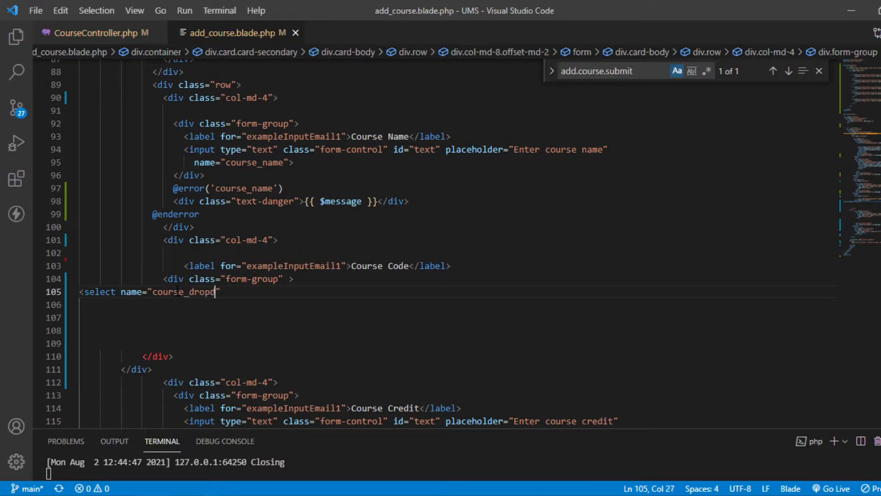
text(own">)
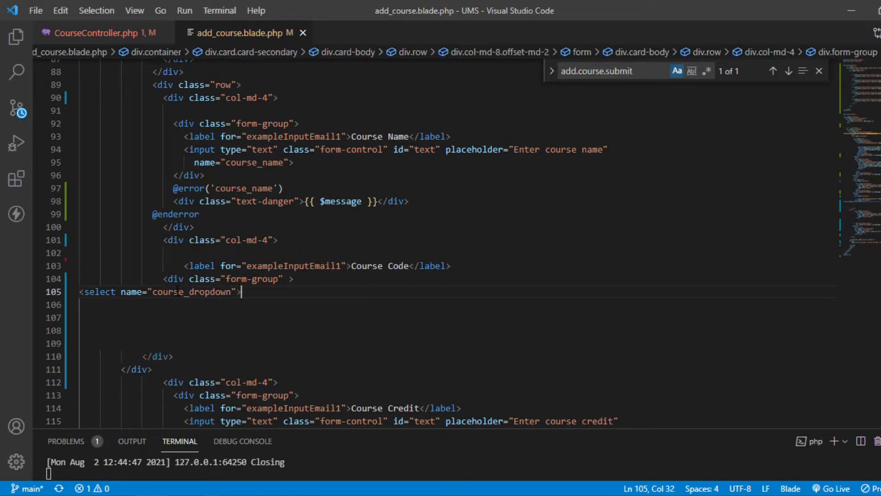
Add CSE, EEE, HSC and ENG options to the course_dropdown select
text(<option>)
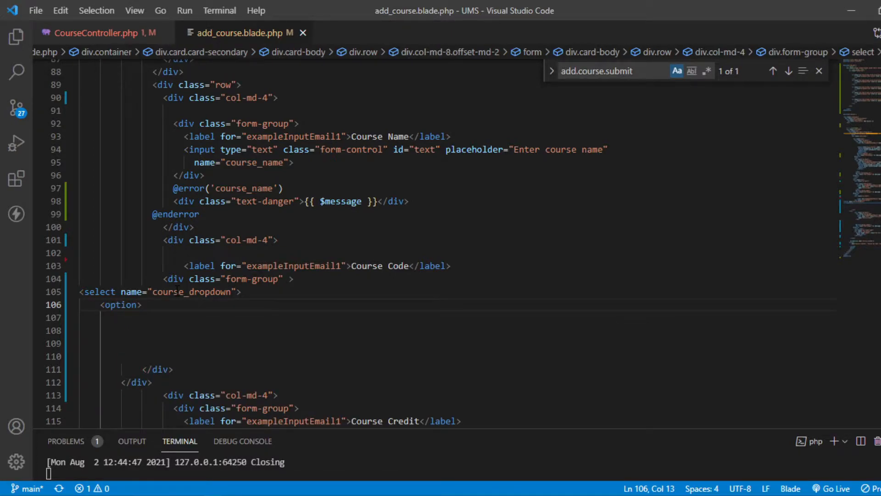
text(</option>)
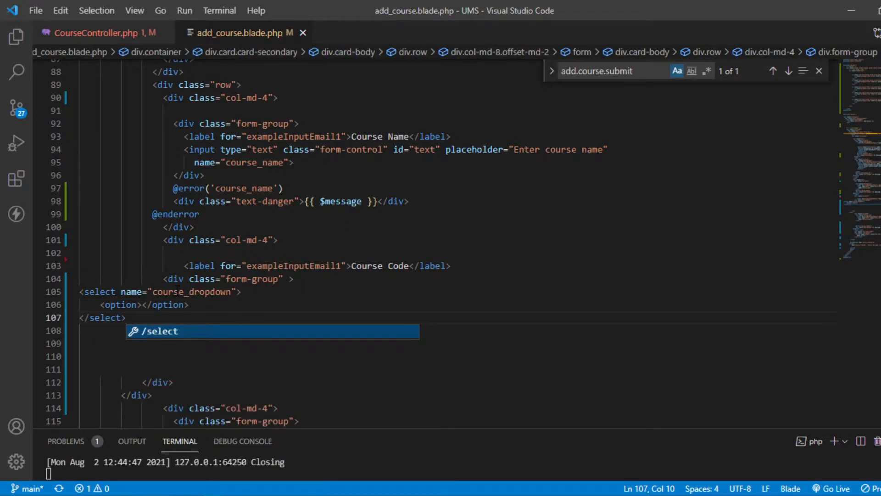
text(value="0")
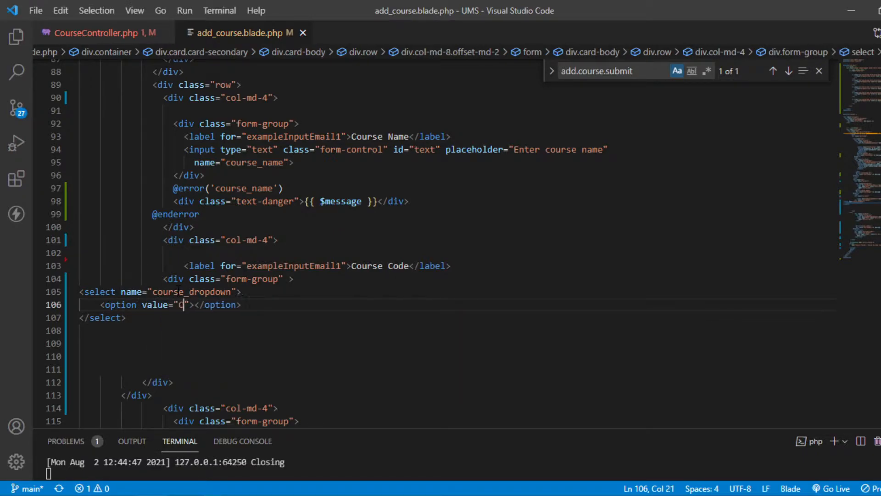
text(SE)
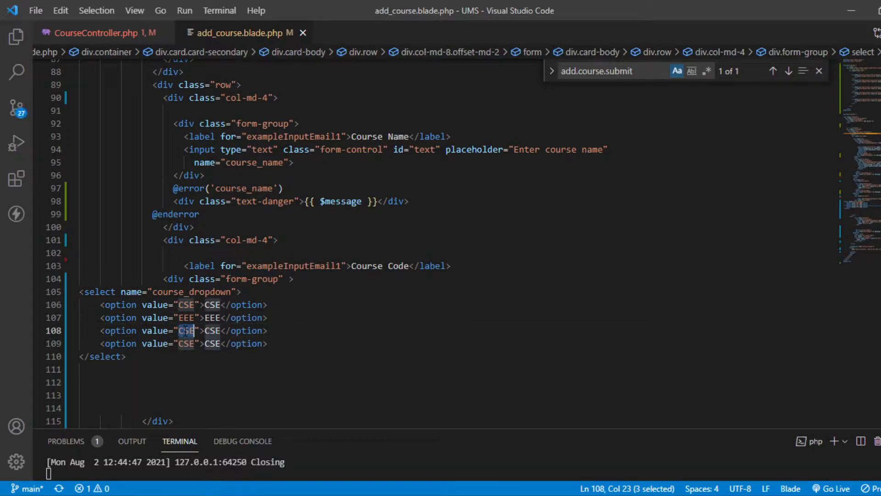
text(HSC)
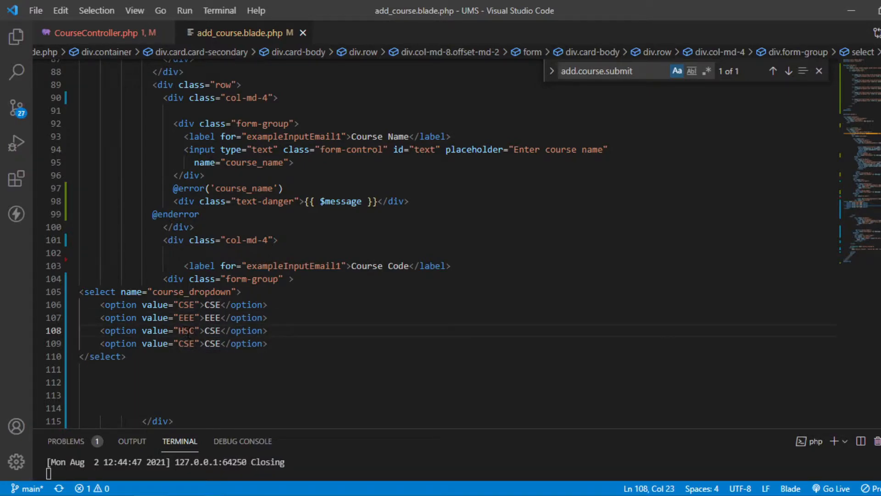
text(HS)
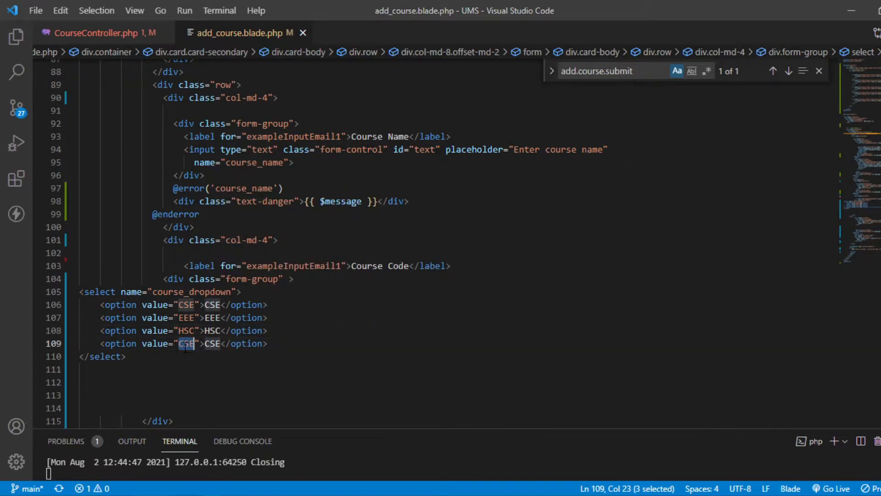
text(ENG)
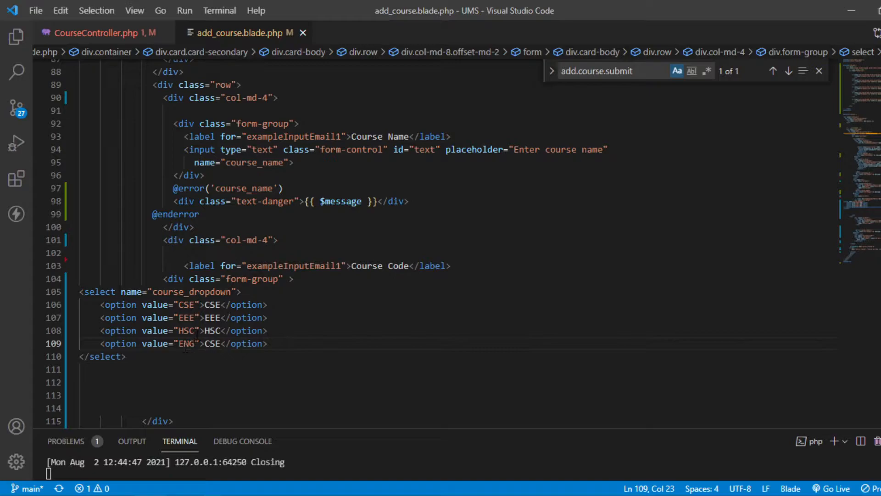
text(E)
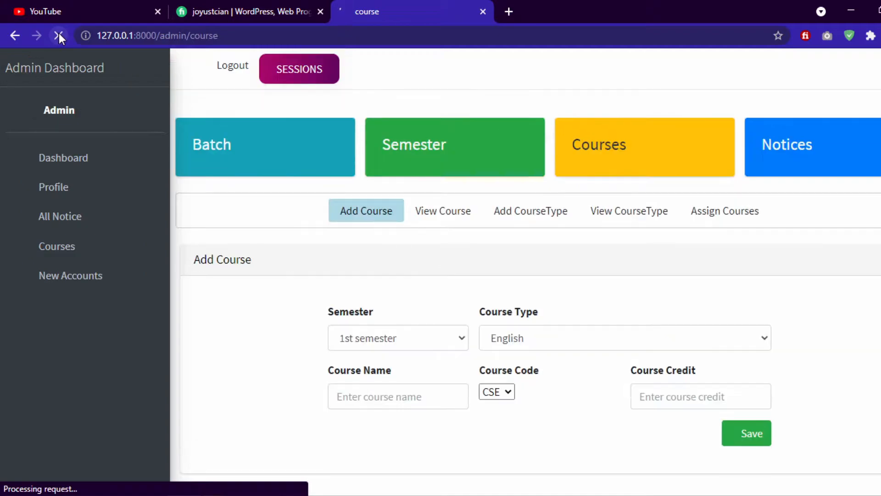
Check the updated Course Code dropdown on the admin/course form
click(494, 391)
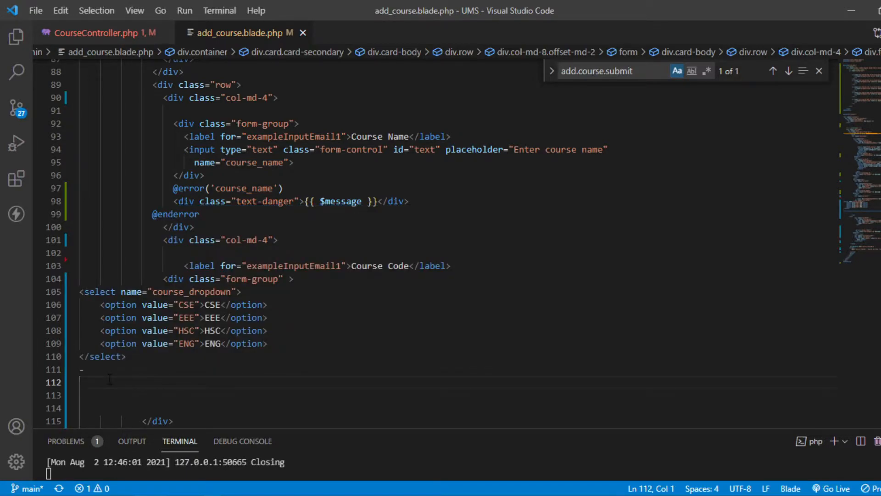
Add a text input named course_text after the course code dropdown
text(<input type="text">)
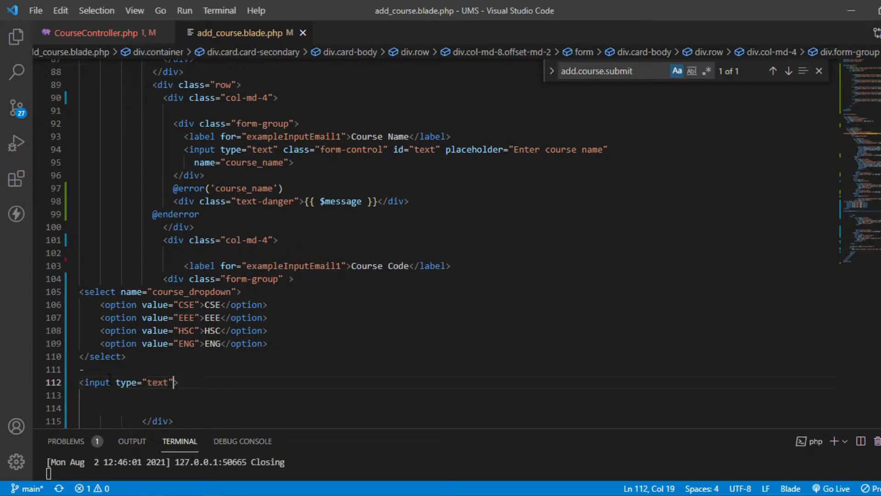
text(" ")
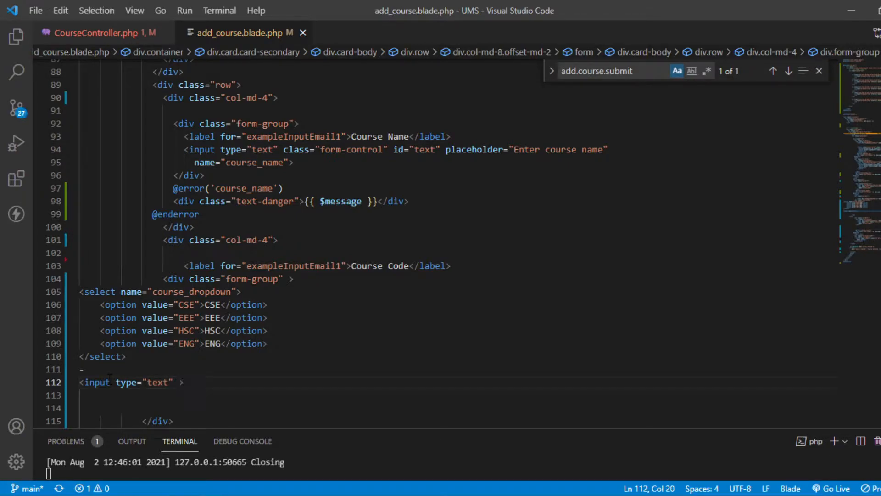
text(name="")
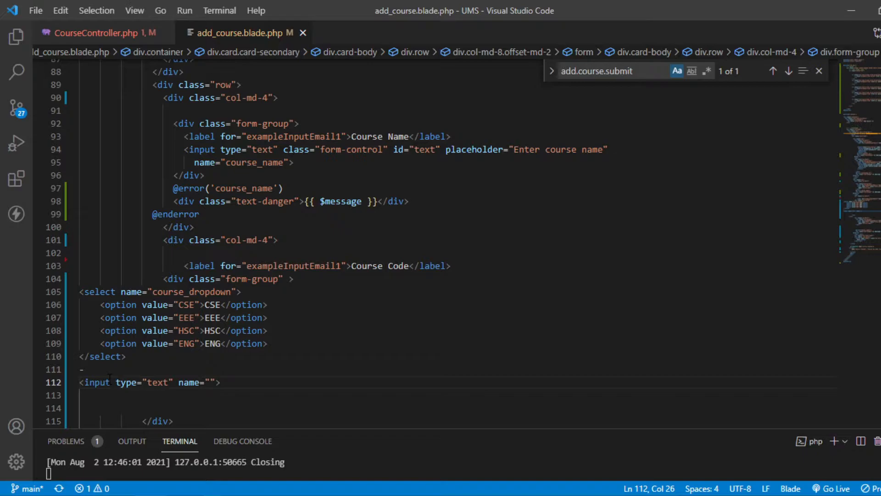
text(course_tex)
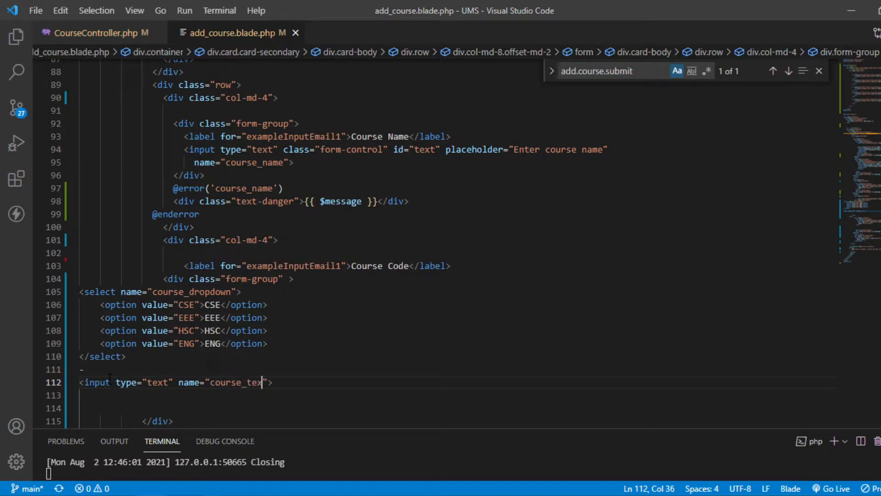
text(t)
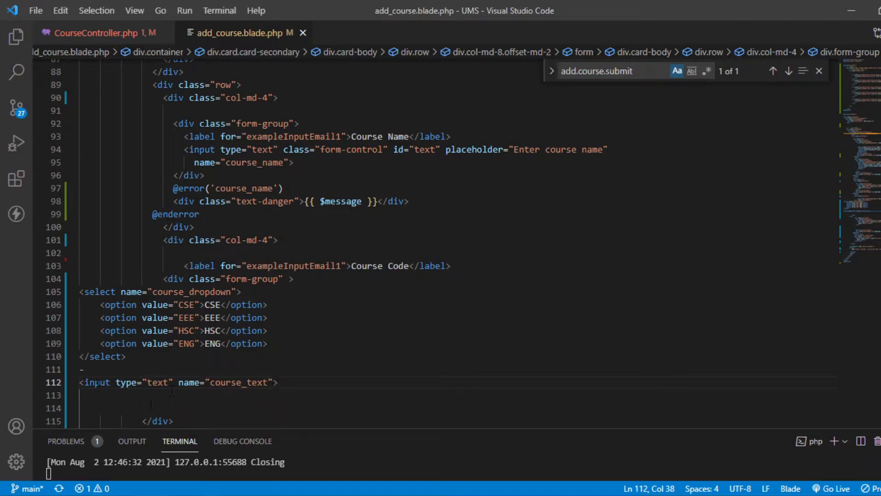
Give course_text an 80px width style and a form-control class
double_click(96, 383)
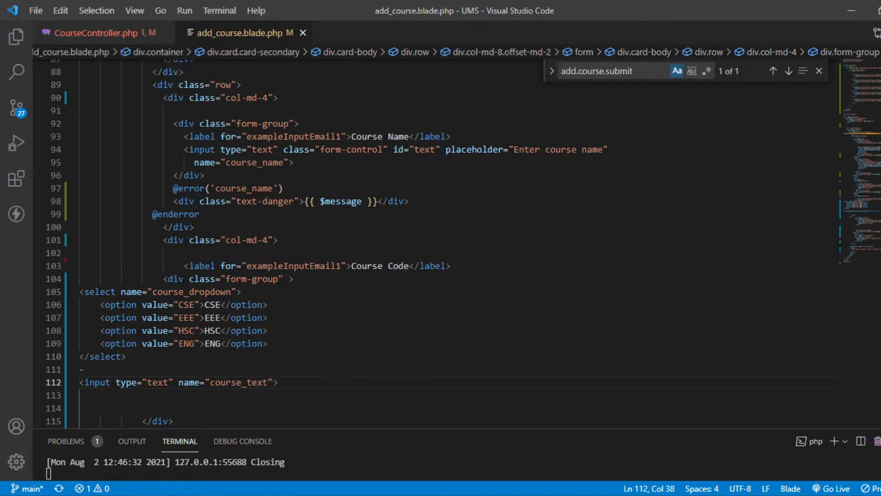
scroll(down, 3)
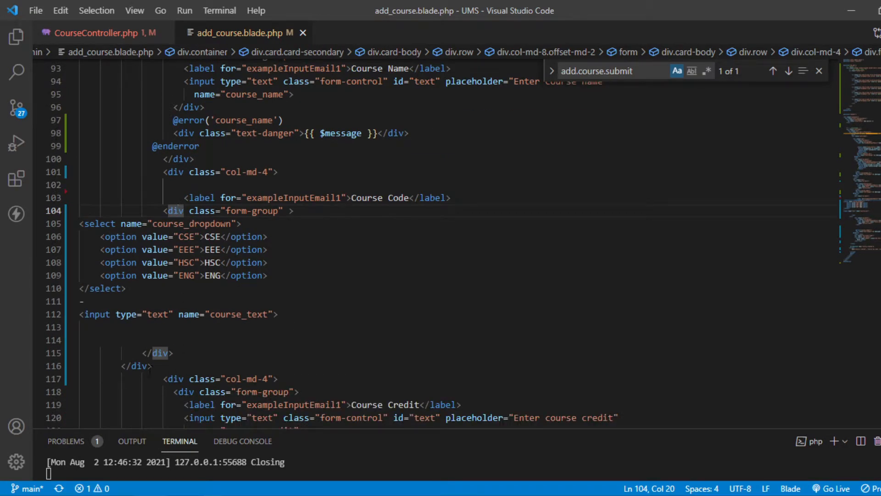
click(139, 366)
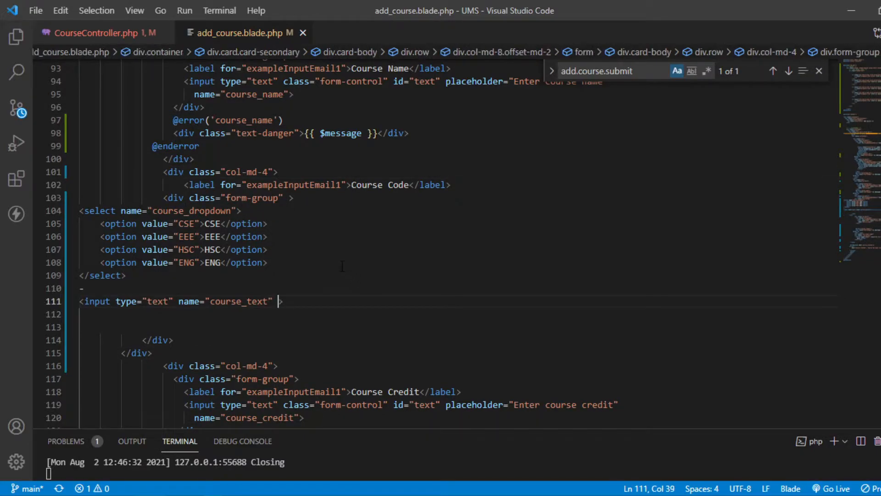
text(style="width:)
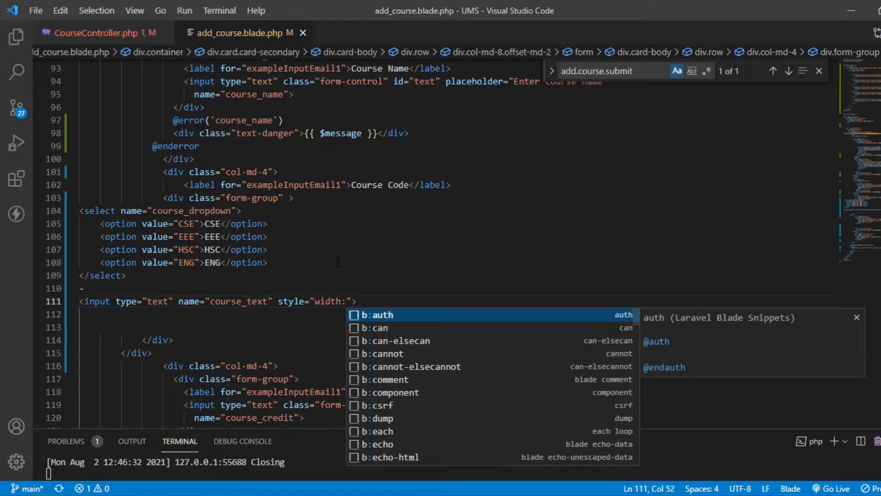
text(80px;)
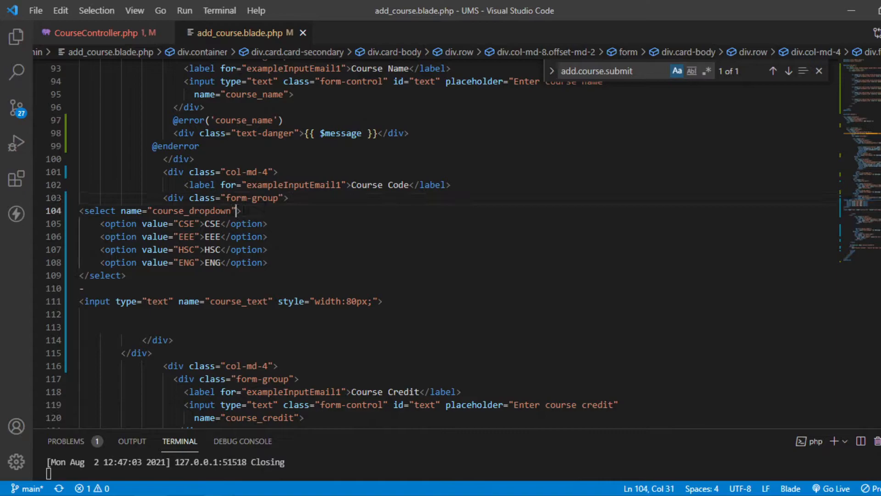
text(class="")
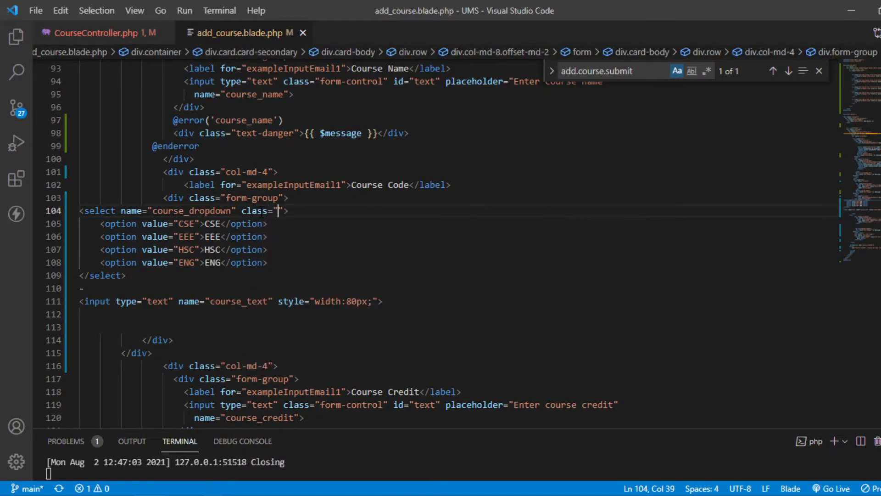
text(form-con)
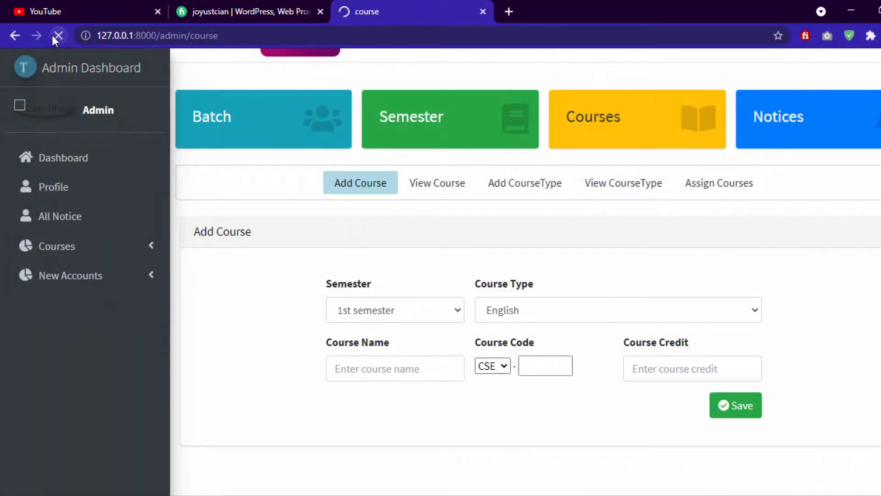
Preview the Course Code options, start a padding style on course_text, and reload
click(543, 368)
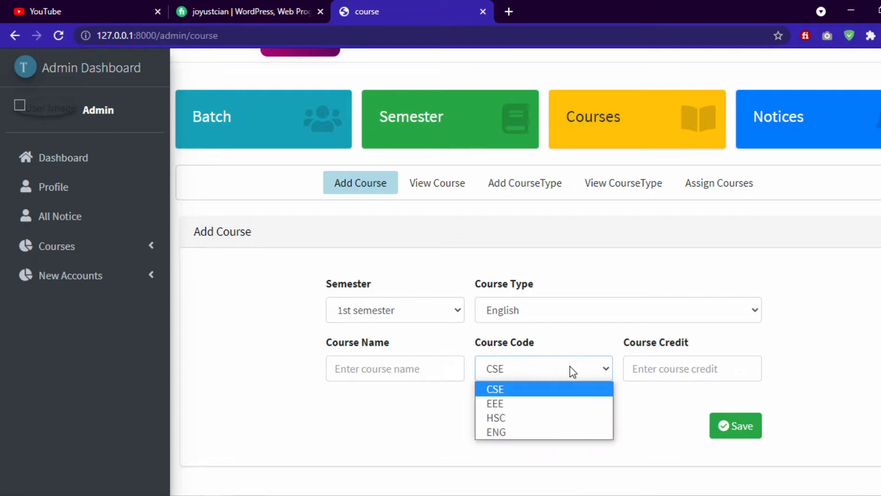
click(494, 388)
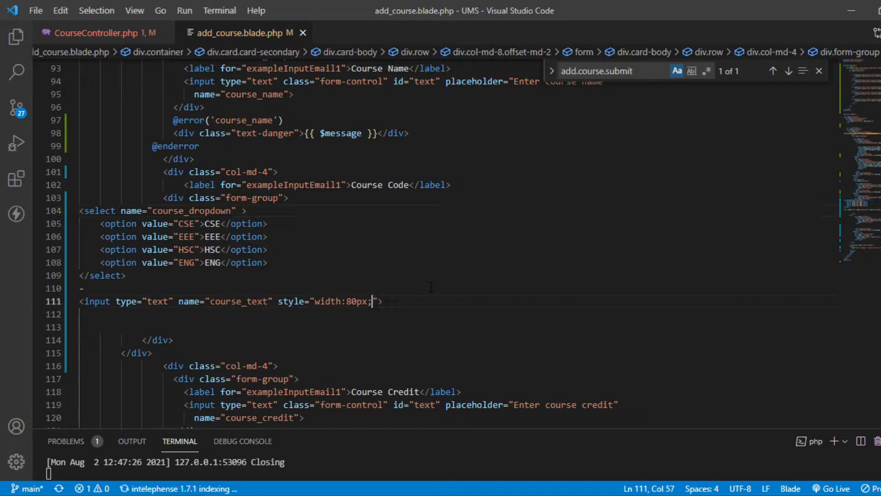
text(pa)
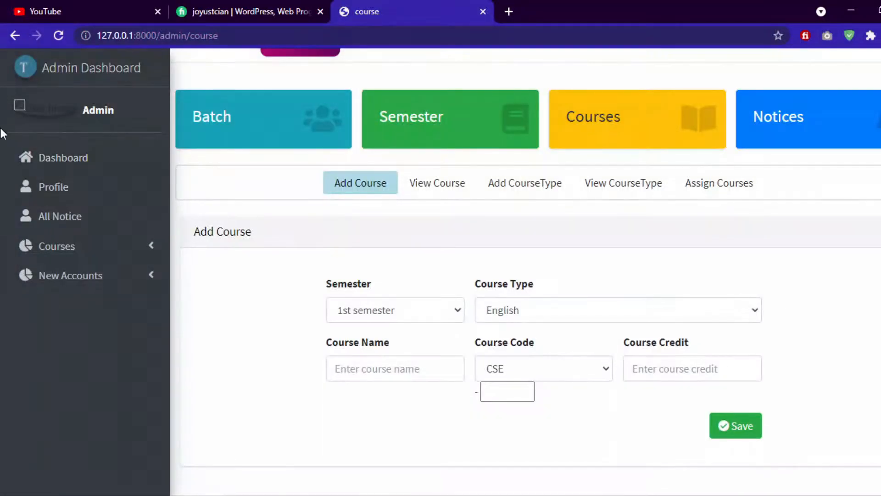
click(59, 36)
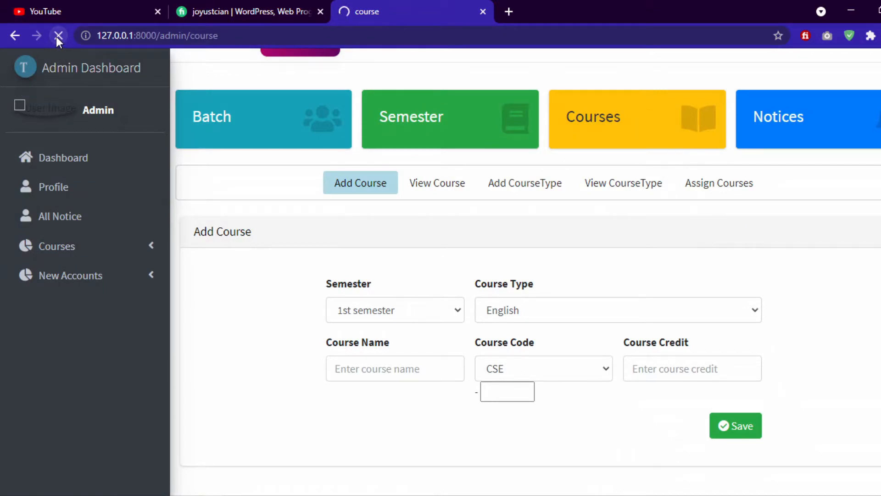
click(58, 35)
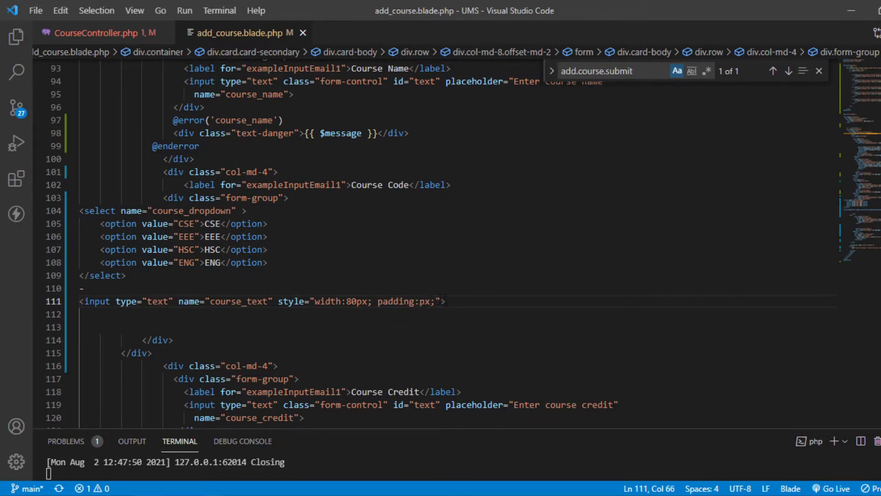
Add padding 5, 1px solid silver border and 3px radius; set dropdown width to 70px
text(5)
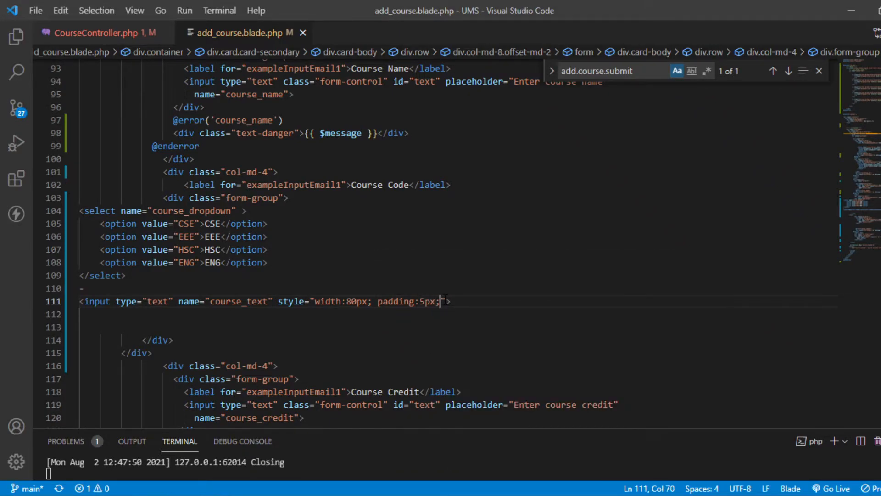
text(border:")
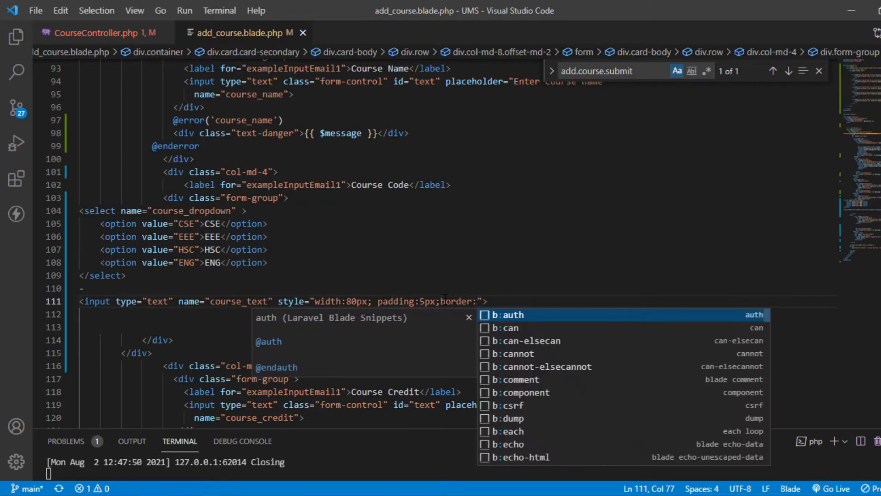
text(1px)
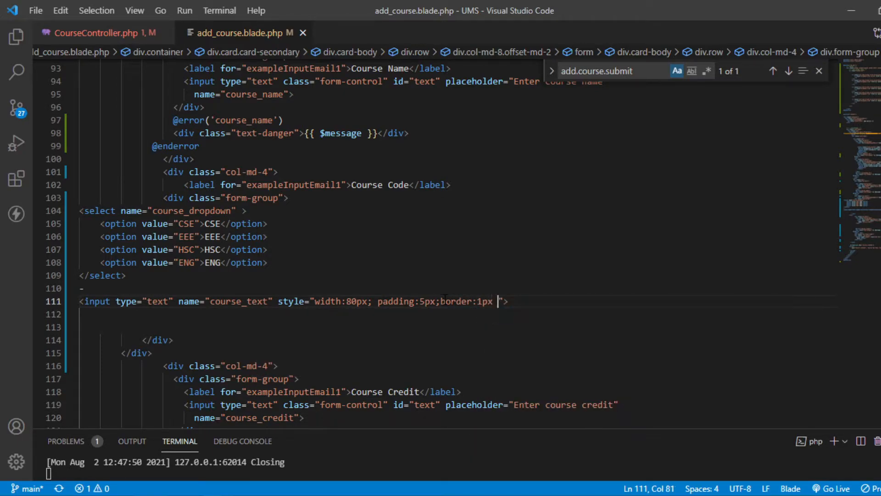
text(solid)
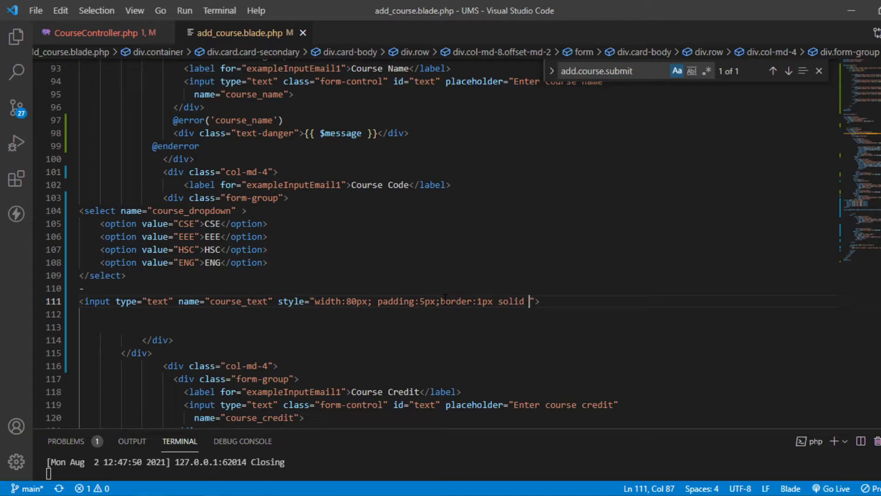
text(silver;)
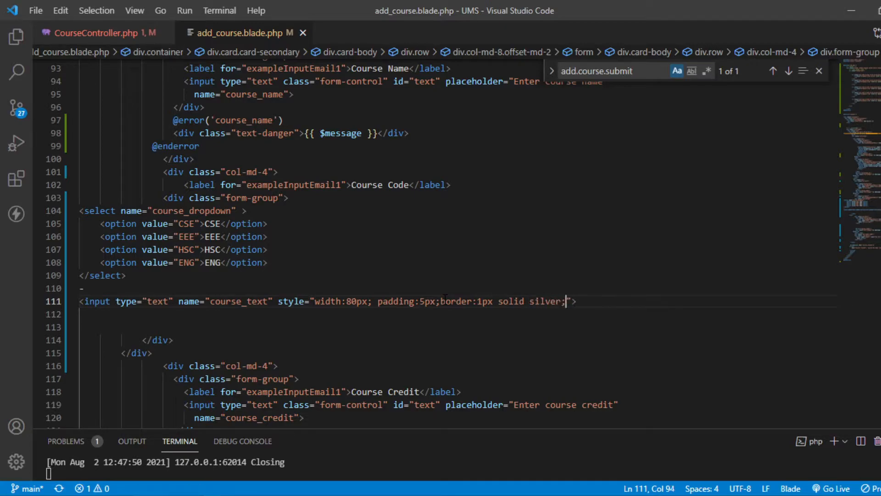
text(border-radius:)
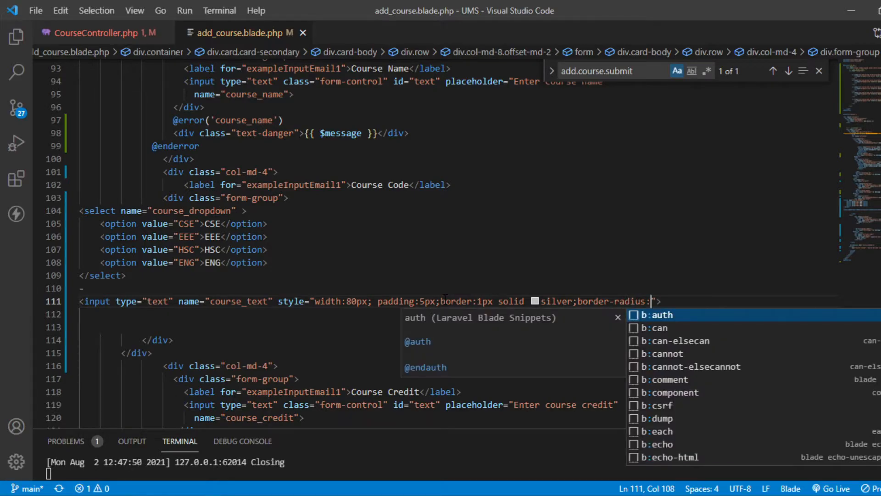
text(3px;)
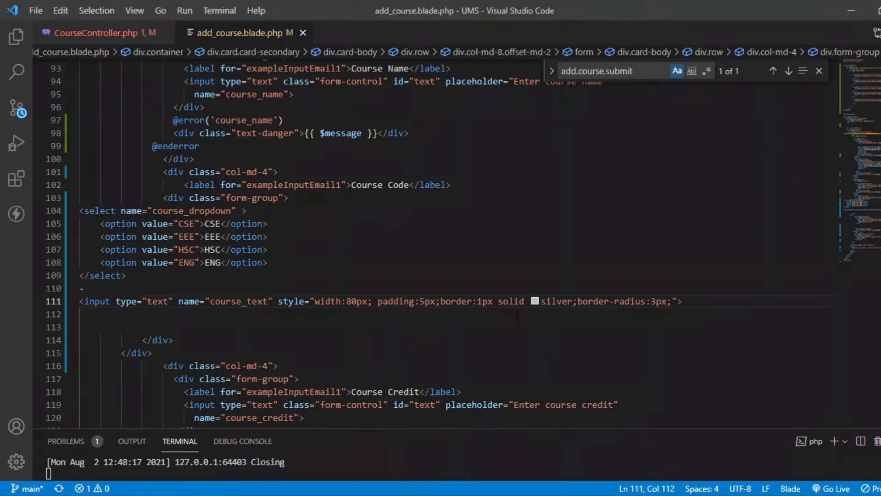
mouse_move(386, 301)
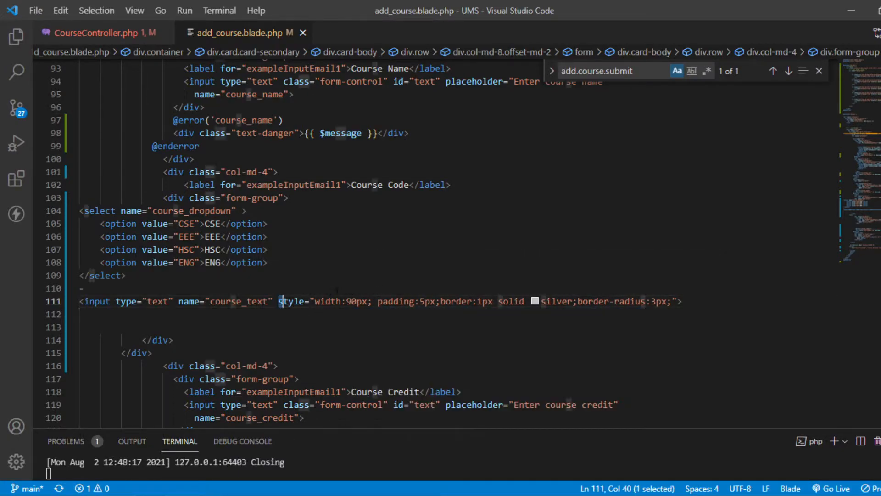
drag(278, 301, 678, 301)
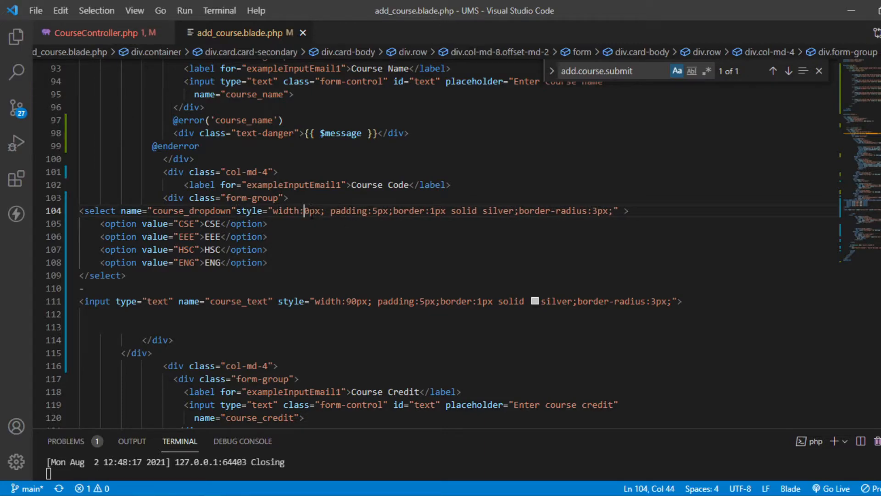
text(7)
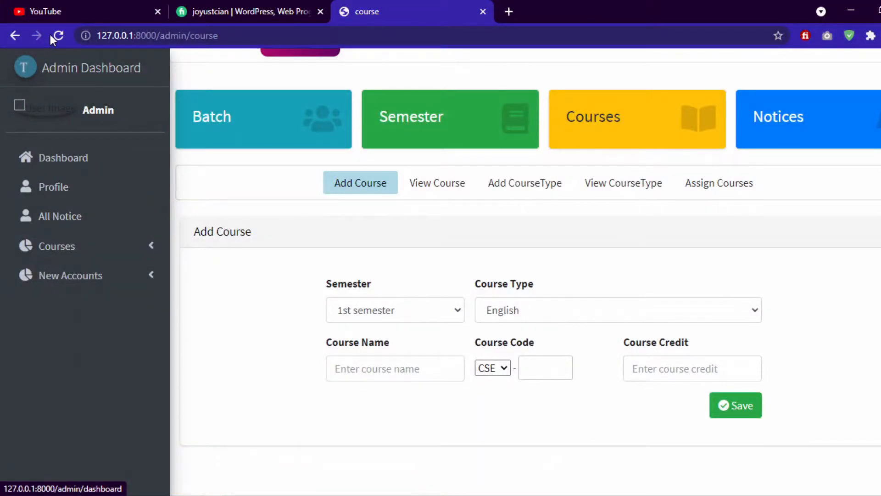
Add padding-bottom:3 to the dropdown's style and reload the form to check it
click(58, 36)
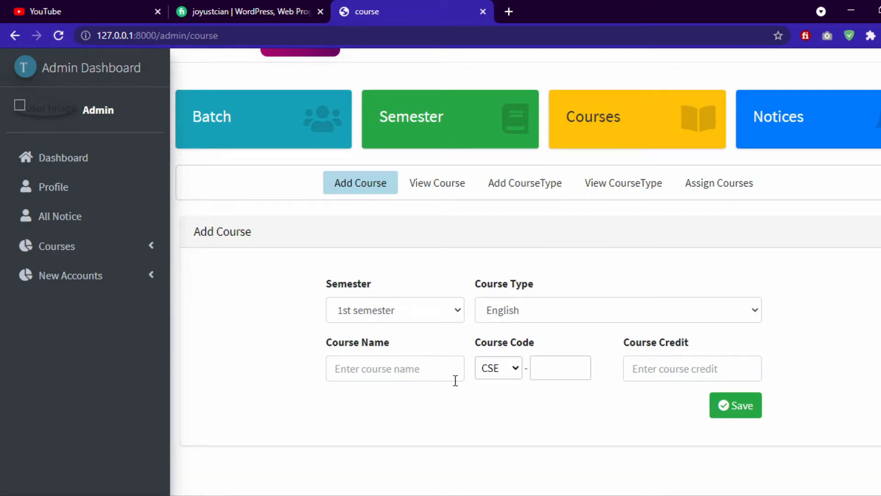
mouse_move(313, 469)
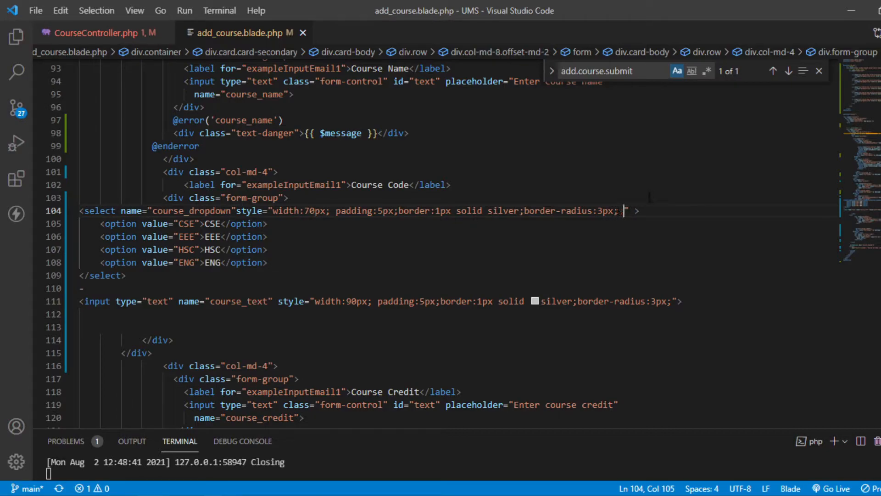
text(padding-bo)
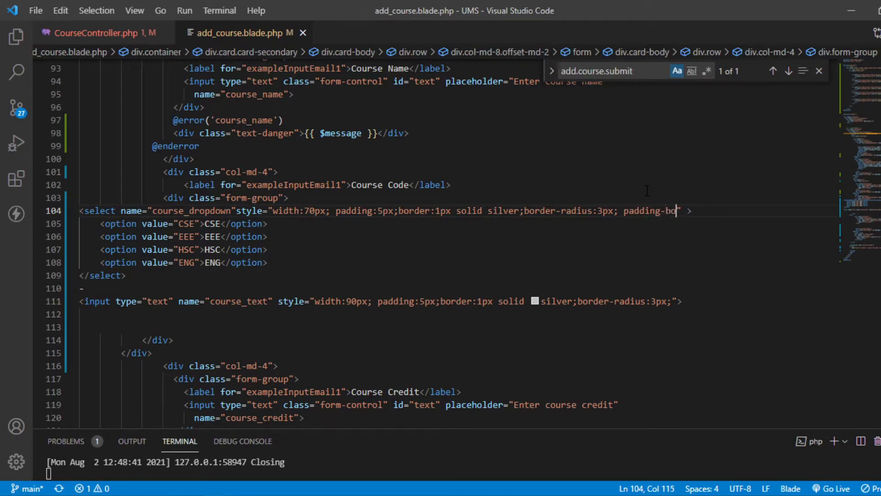
text(ttom:3)
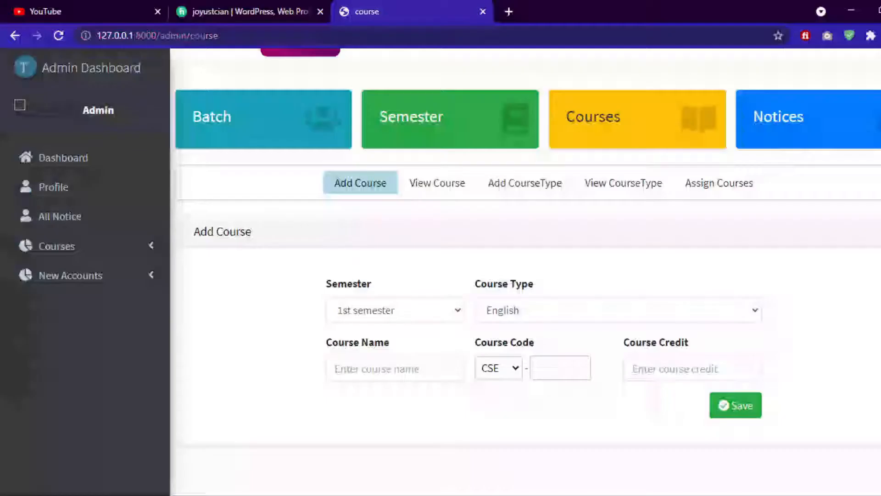
click(58, 35)
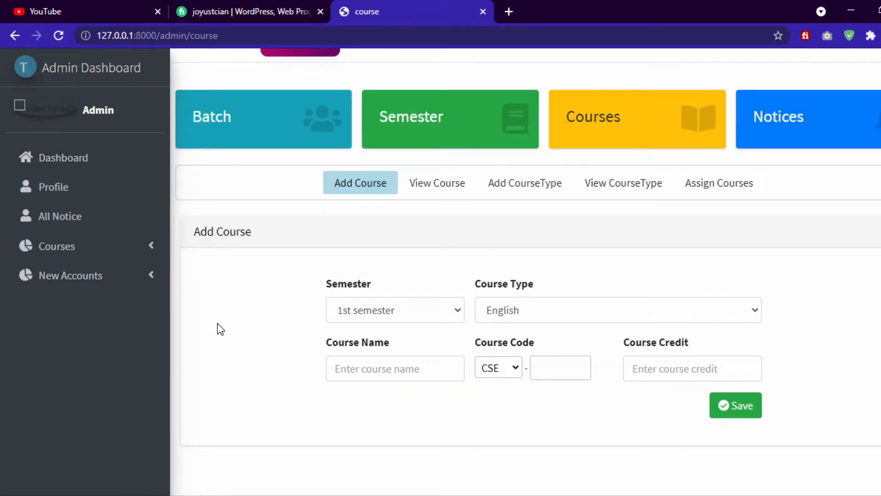
mouse_move(214, 313)
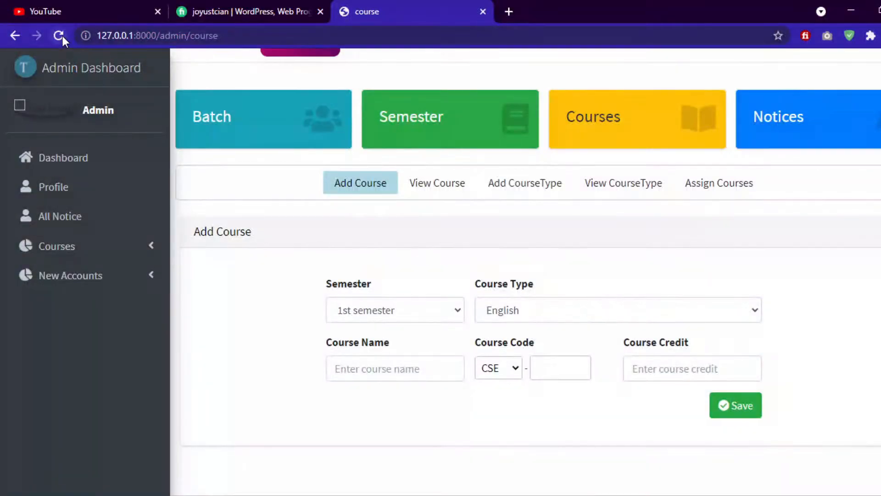
click(59, 36)
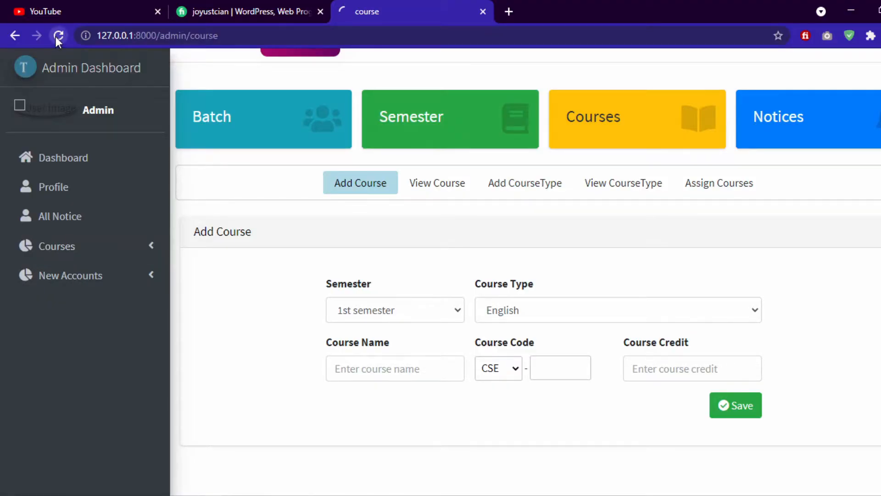
click(57, 35)
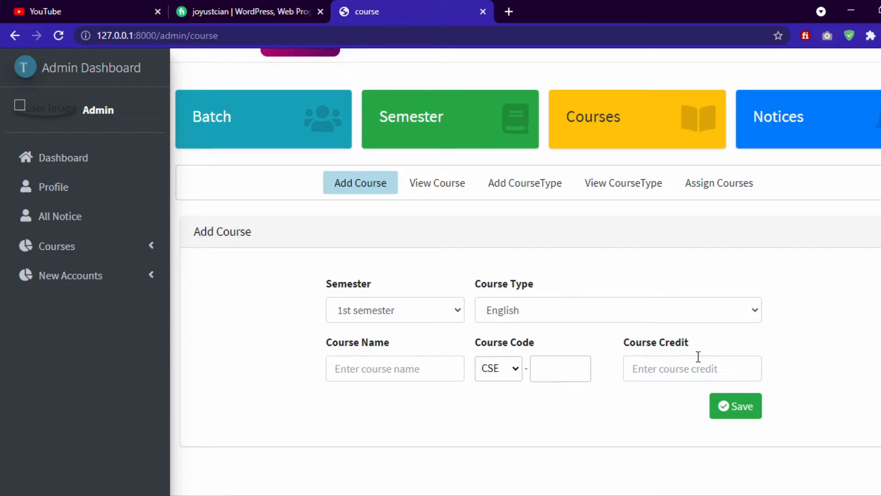
click(497, 369)
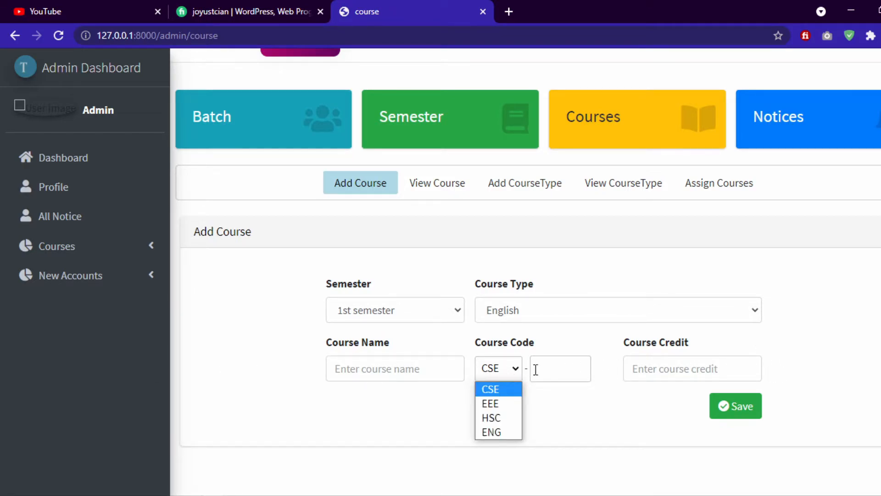
click(490, 389)
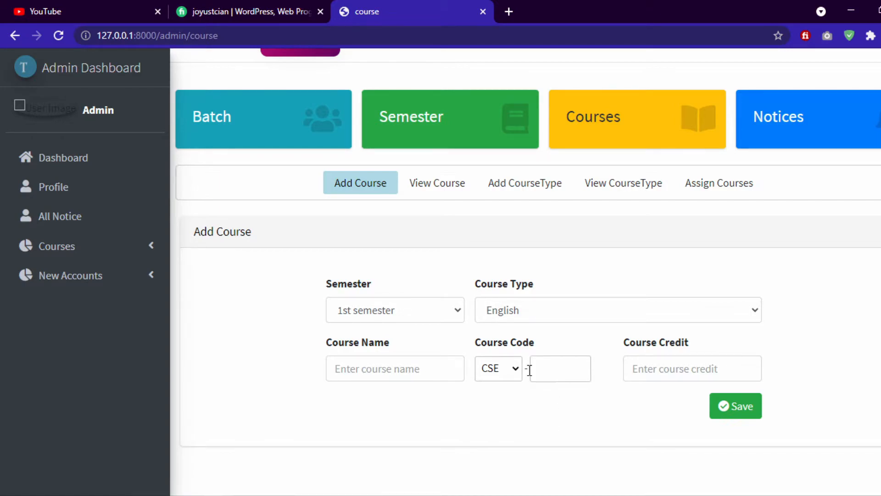
mouse_move(188, 487)
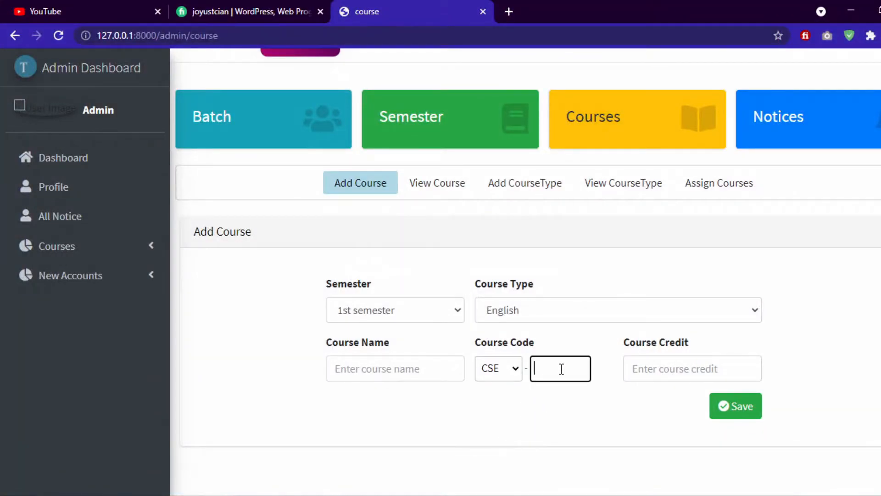
text(2112244444)
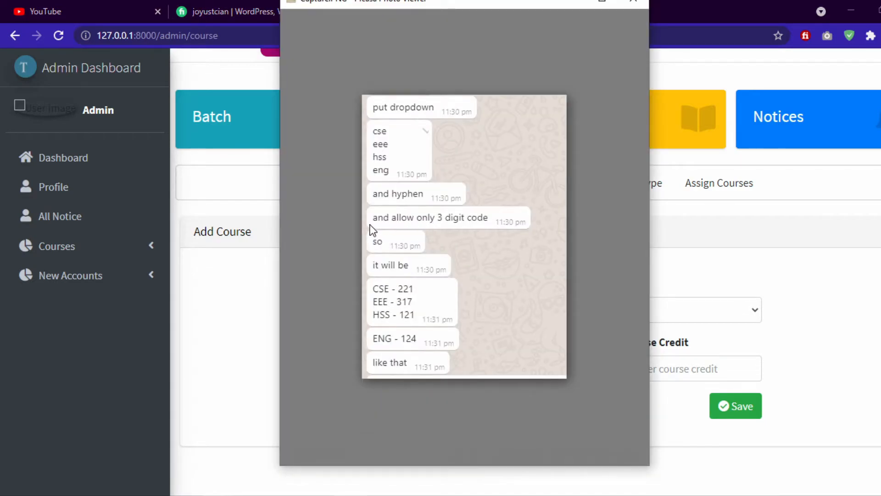
mouse_move(709, 285)
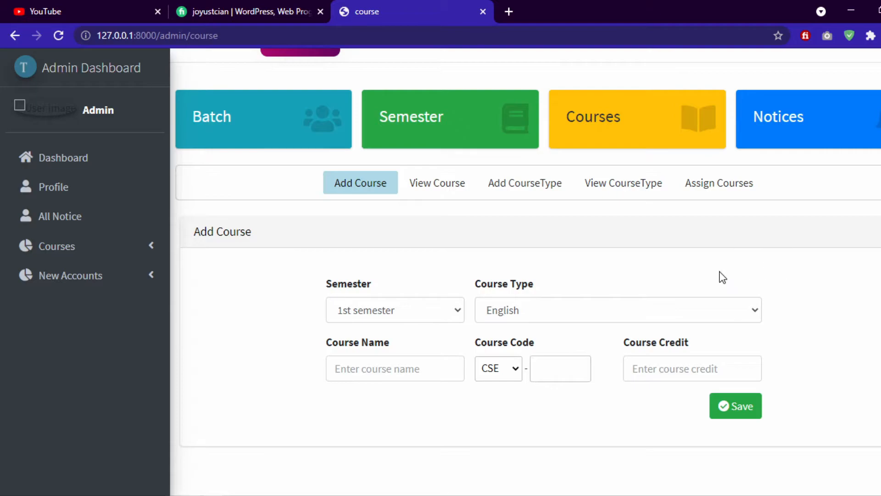
mouse_move(609, 340)
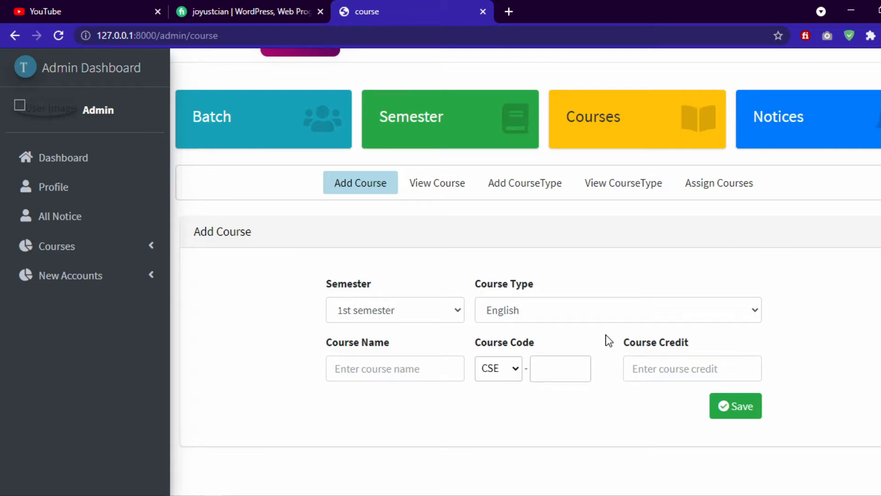
mouse_move(252, 458)
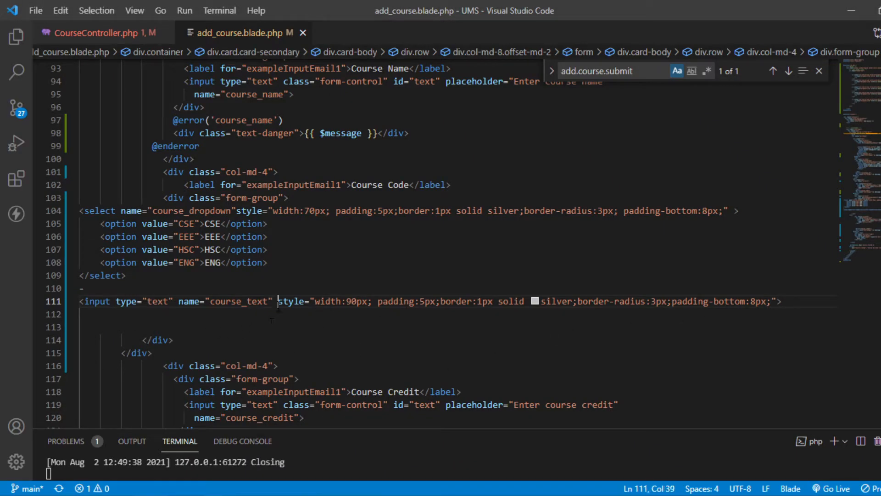
Add onKeyPress="if(this.value.length==3) return" to the course_text input
text(onk)
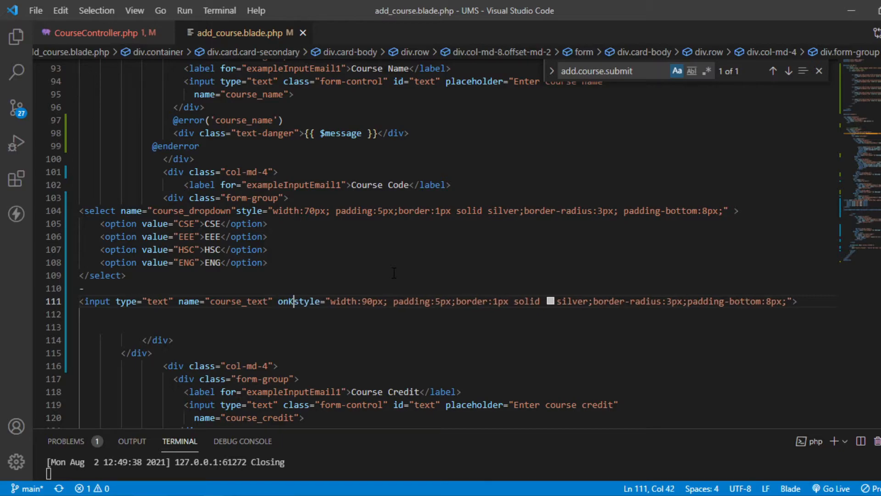
text(eyPress)
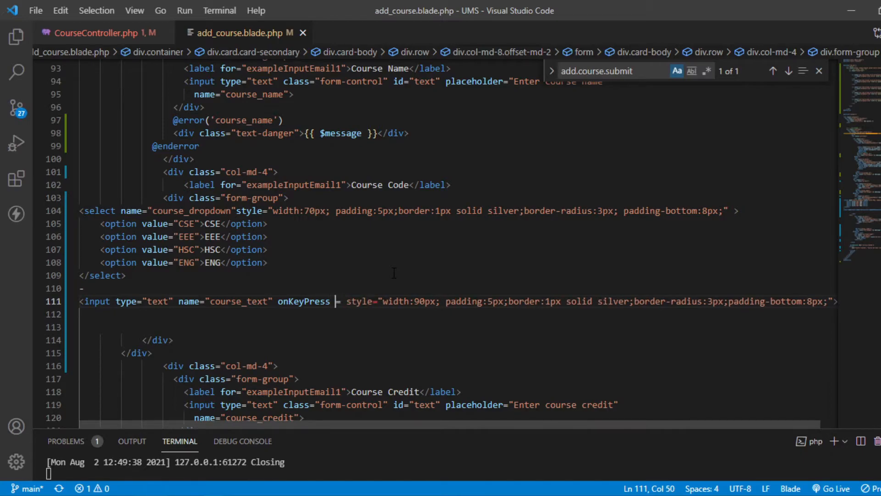
text(=")
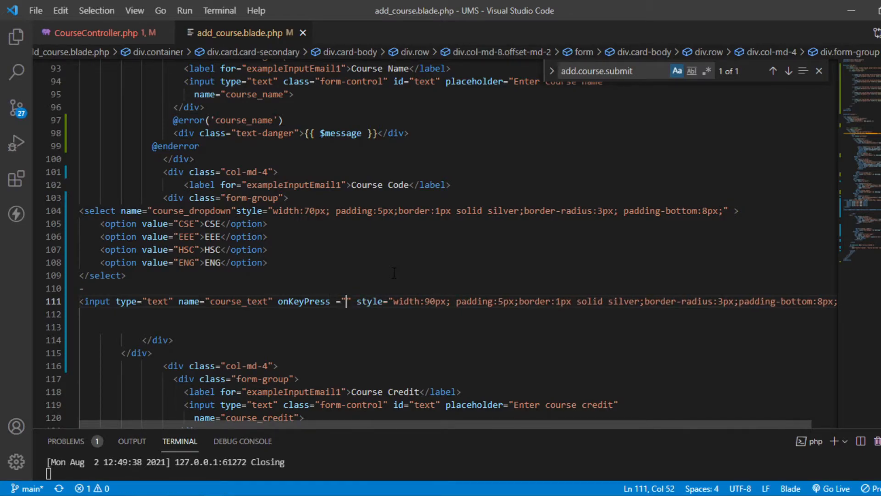
text(if()
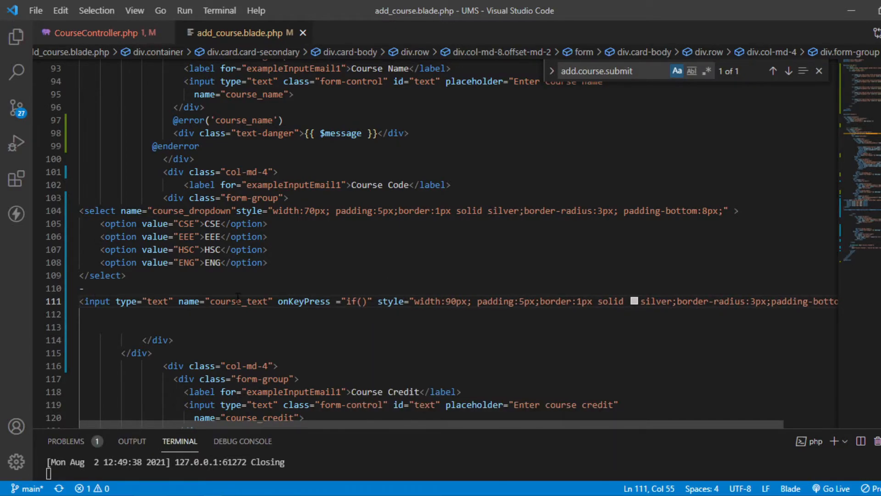
text(this.)
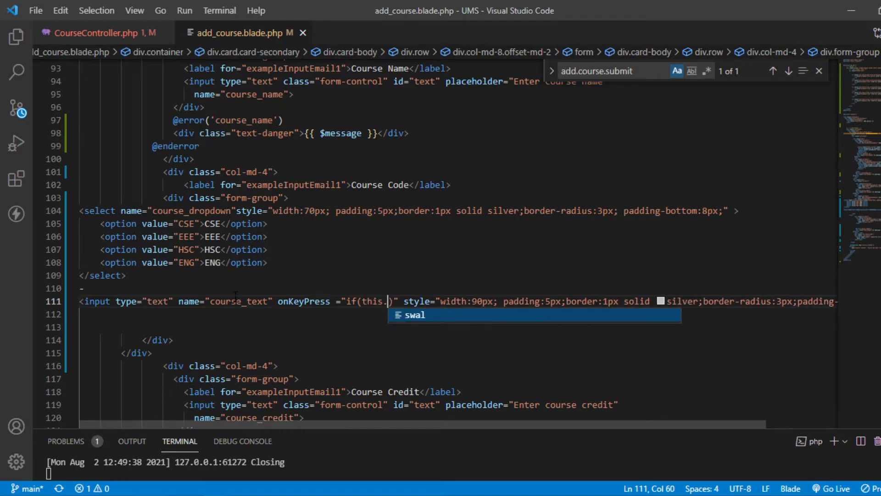
text(value)
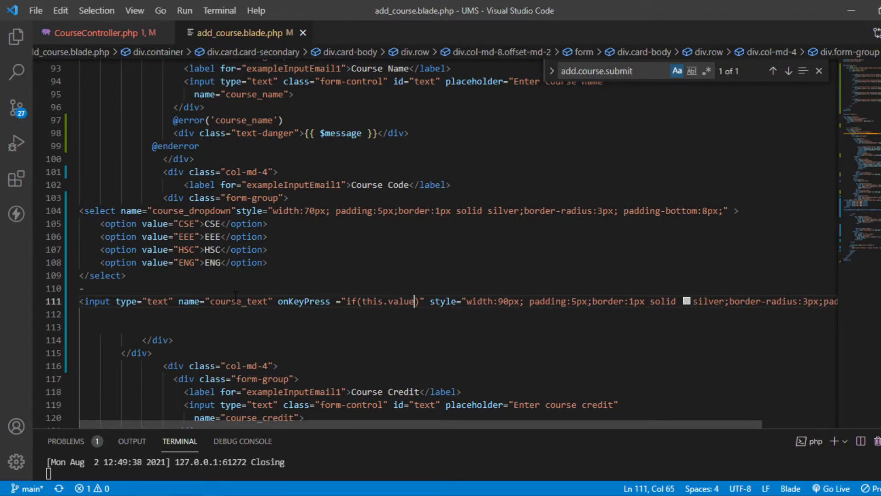
text(.length--)
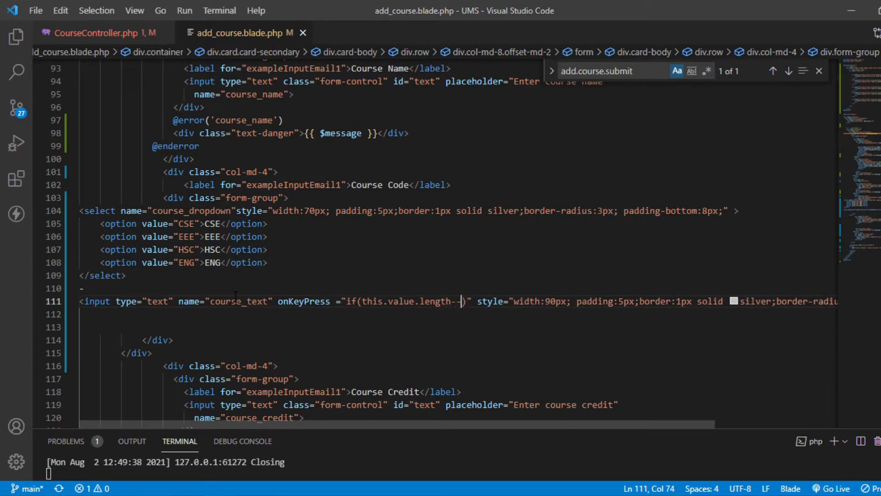
text(==)
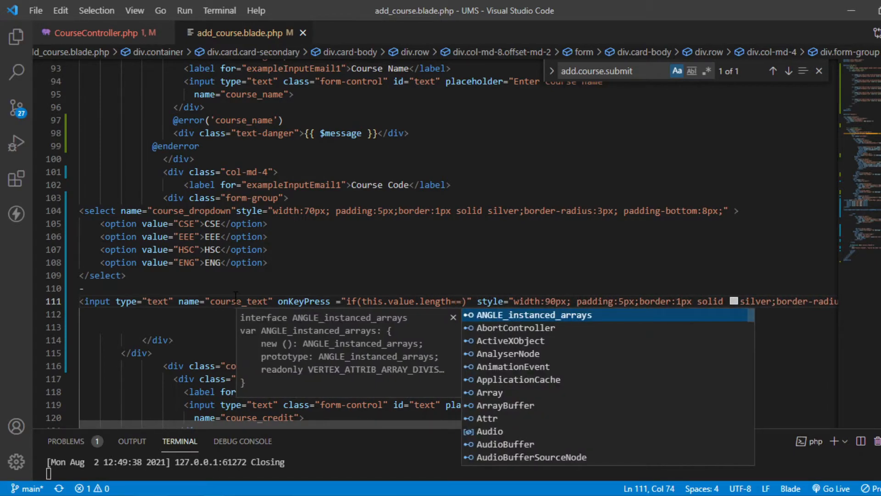
text(3)
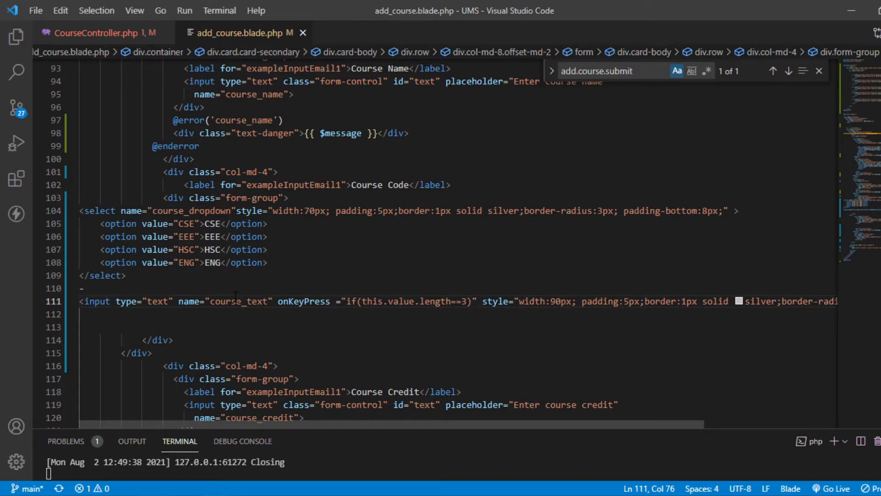
text(return)
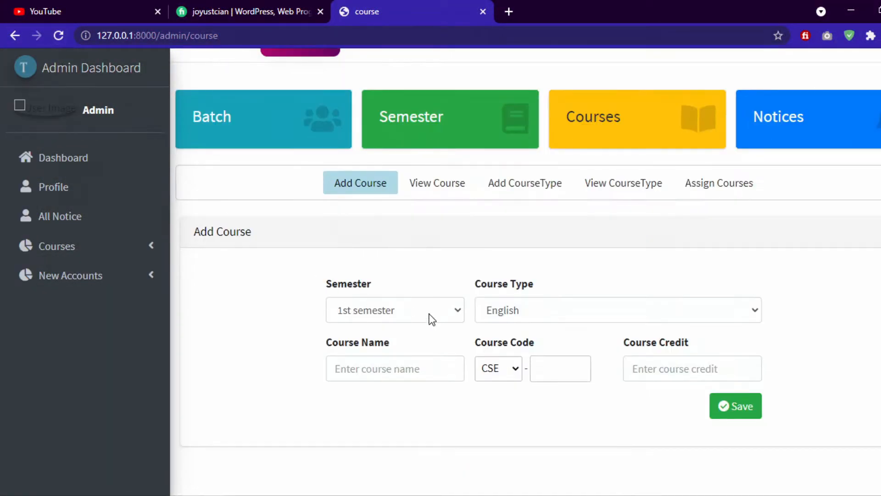
Type 455 into the course code number box to test the three-character limit
text(455)
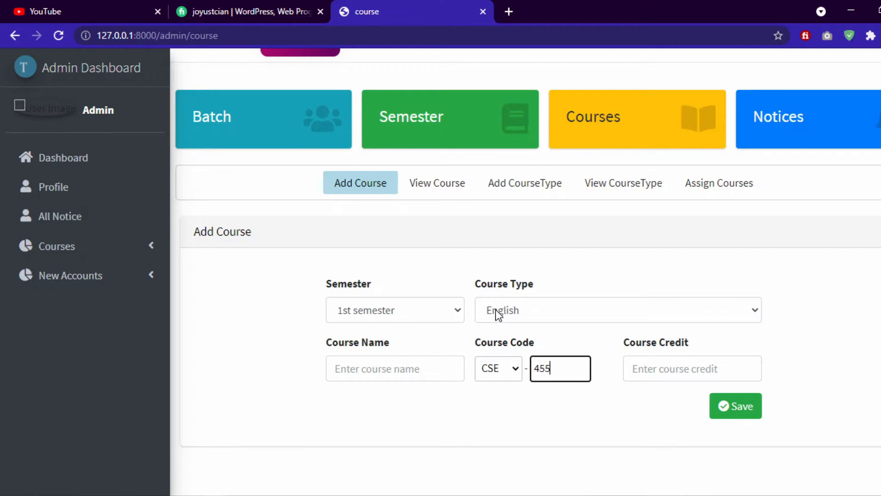
mouse_move(493, 312)
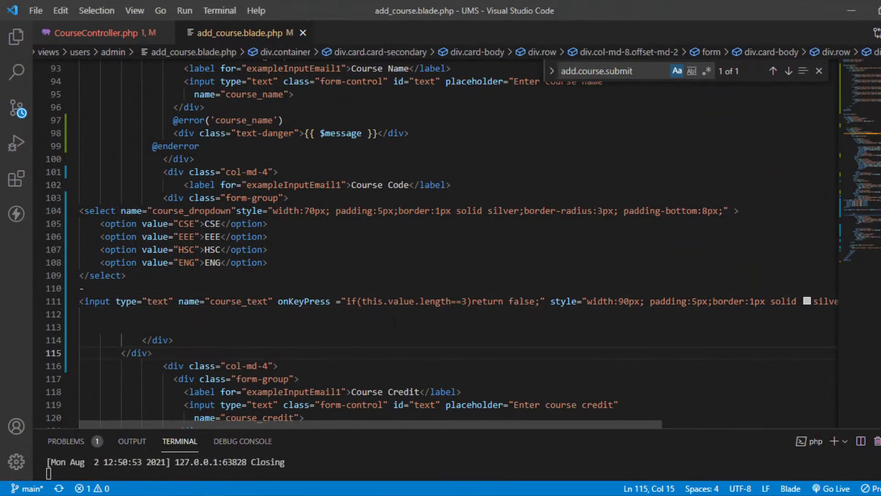
Check the course_dropdown and course_text field names, then comment out the old course_code assignment
double_click(191, 210)
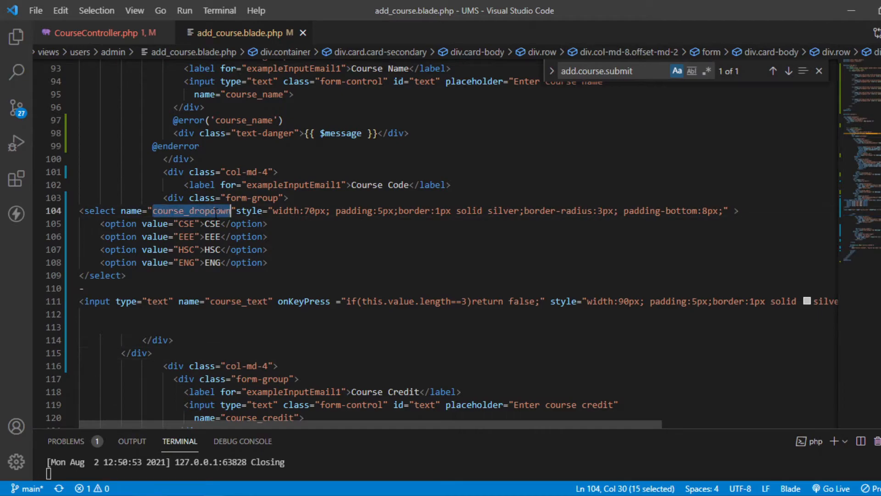
double_click(238, 301)
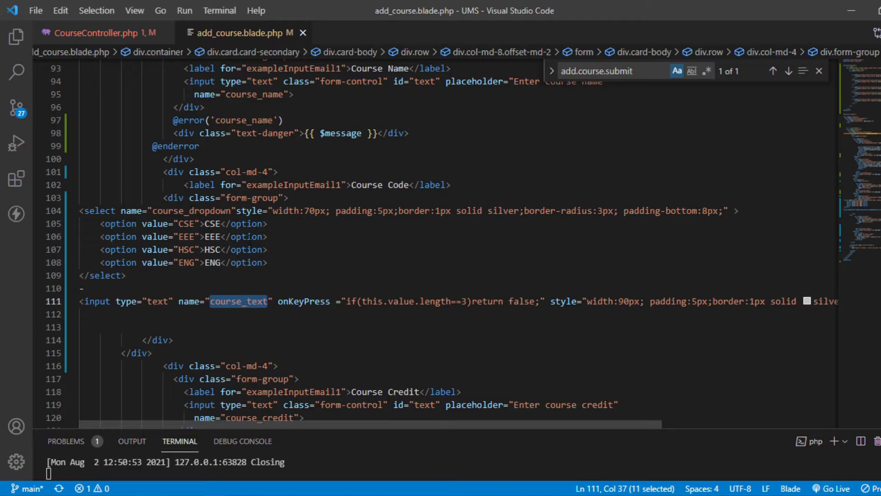
click(98, 32)
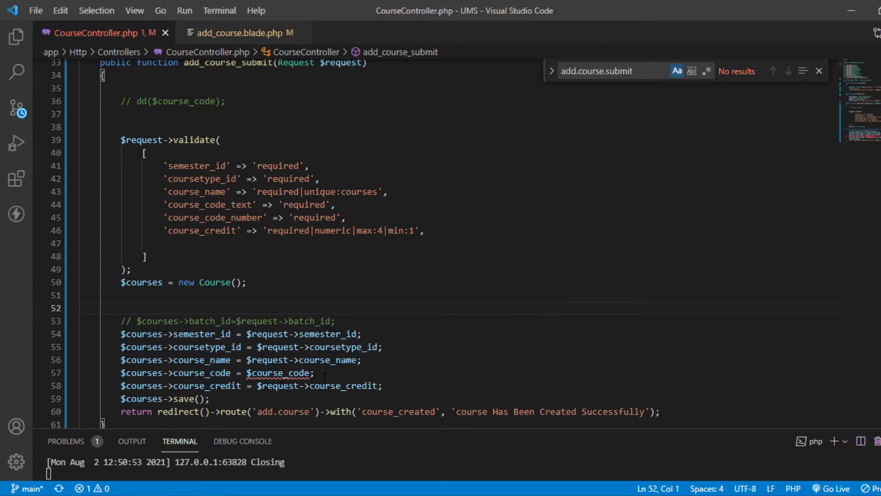
triple_click(216, 373)
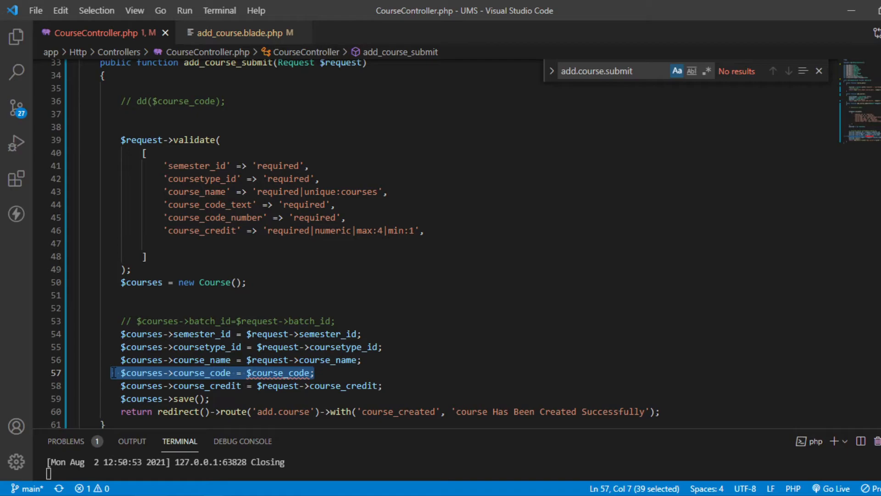
key(ctrl+/)
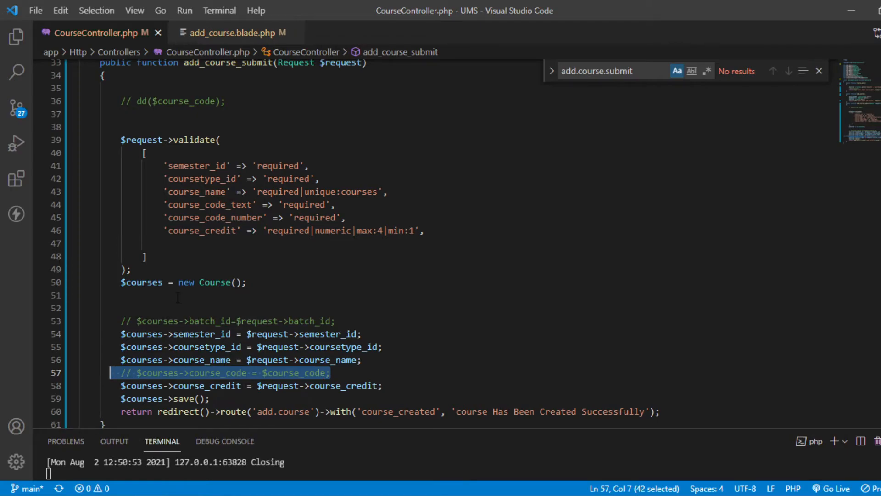
Start writing $course_code = ($request->course_dropdown) . ' ' . ($request-> after creating the Course
click(177, 295)
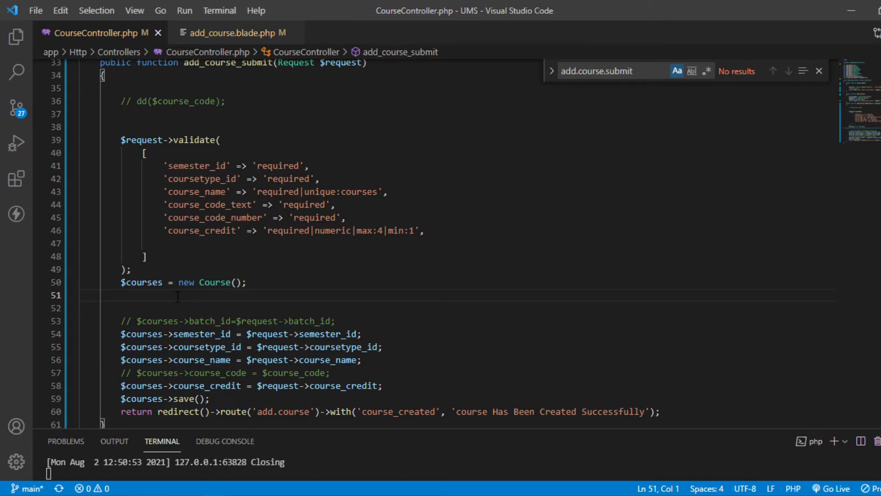
text($)
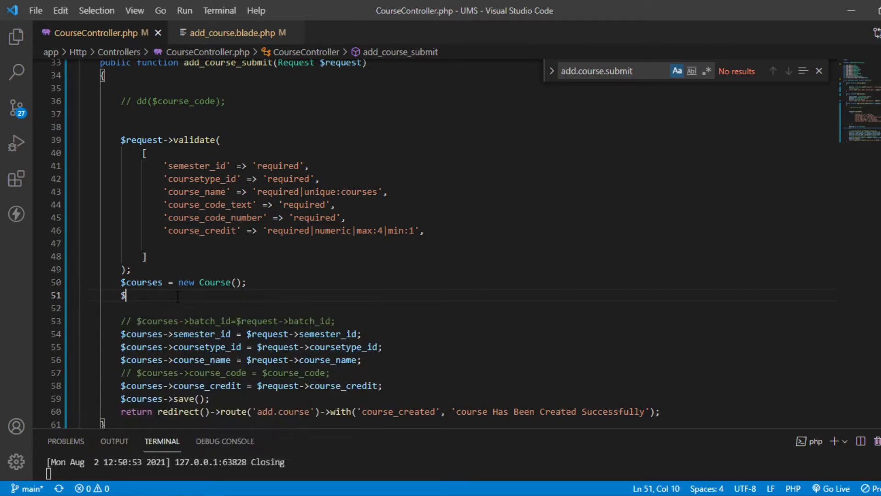
text(course_co)
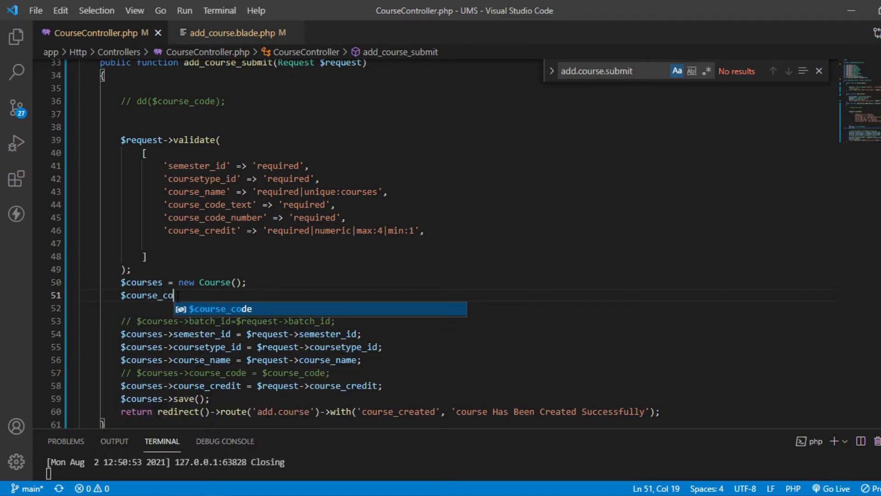
text(de =)
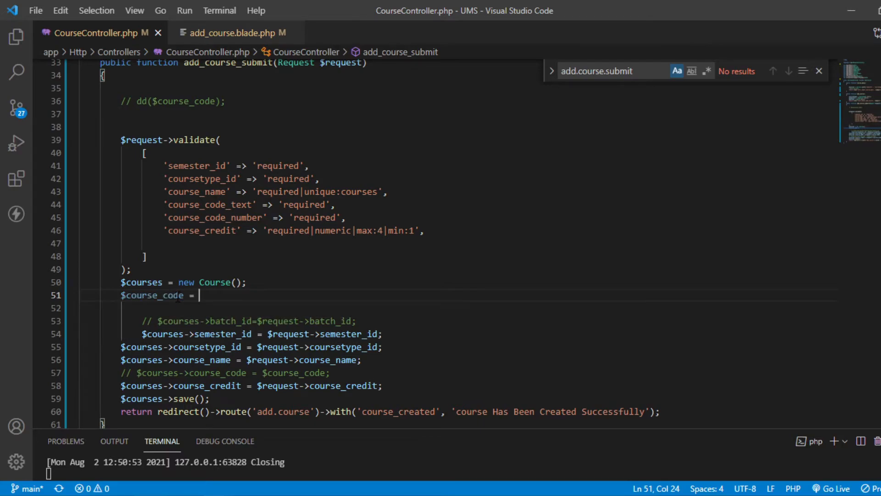
text($request)
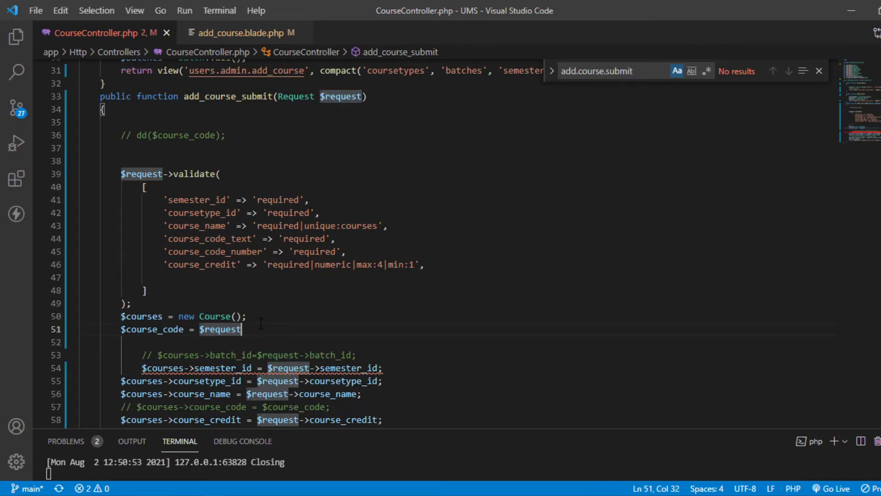
text(->)
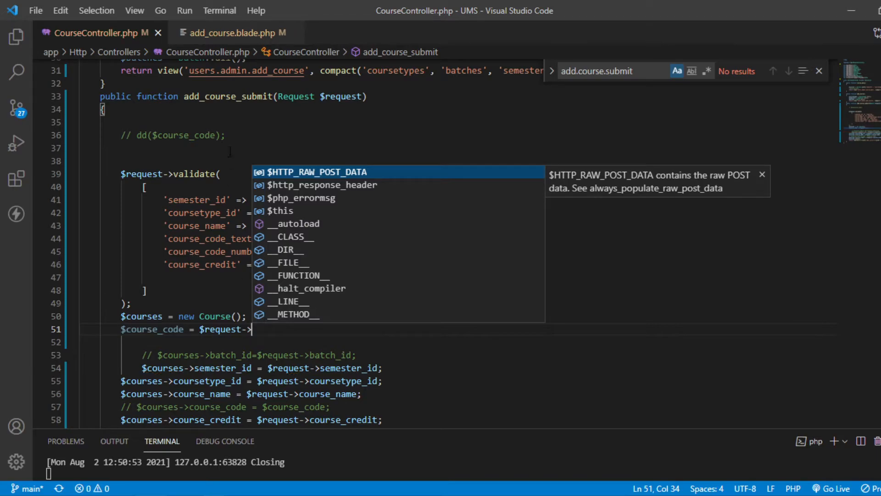
click(232, 32)
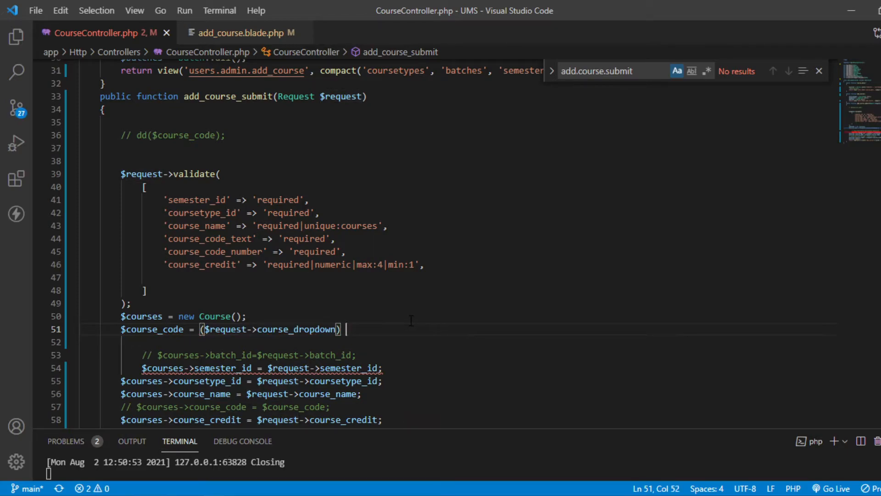
text(.)
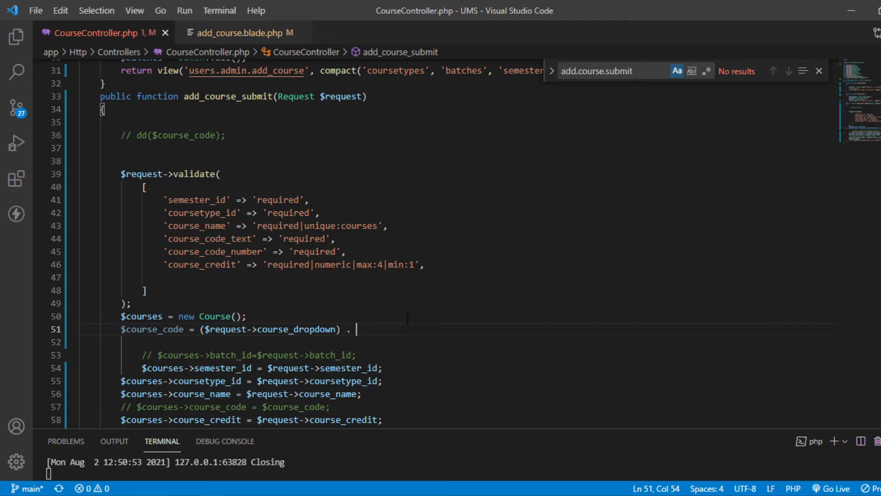
text(' ')
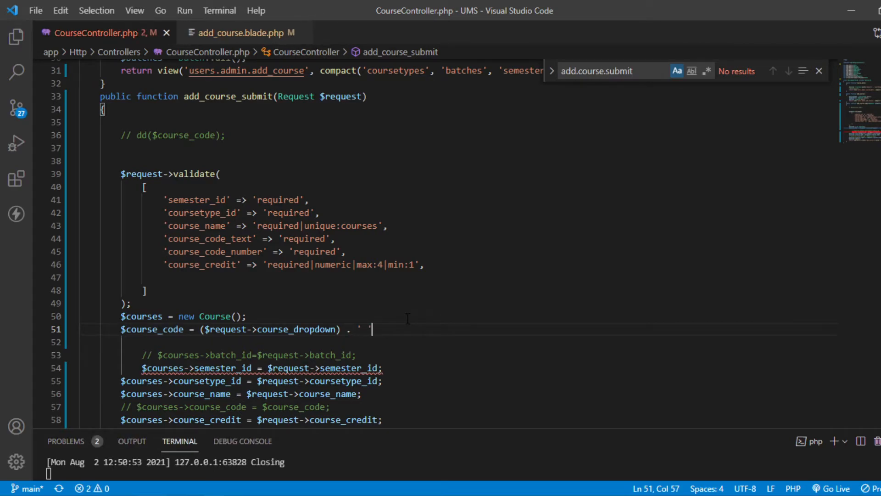
text(.()
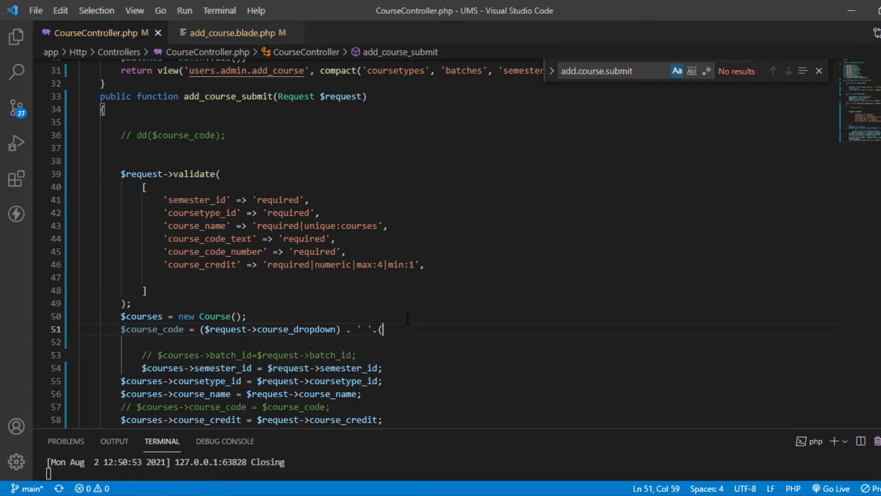
text($request->)
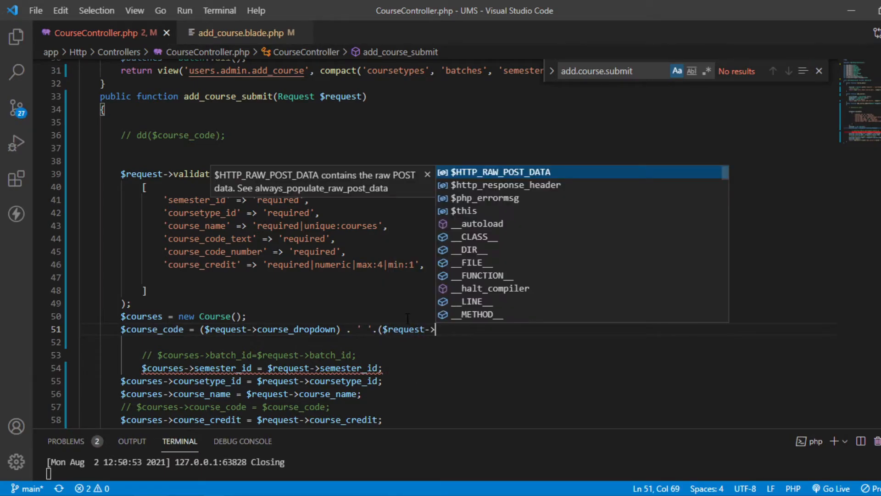
Finish the line with course_text after checking the form, and add dd($course_code)
click(242, 33)
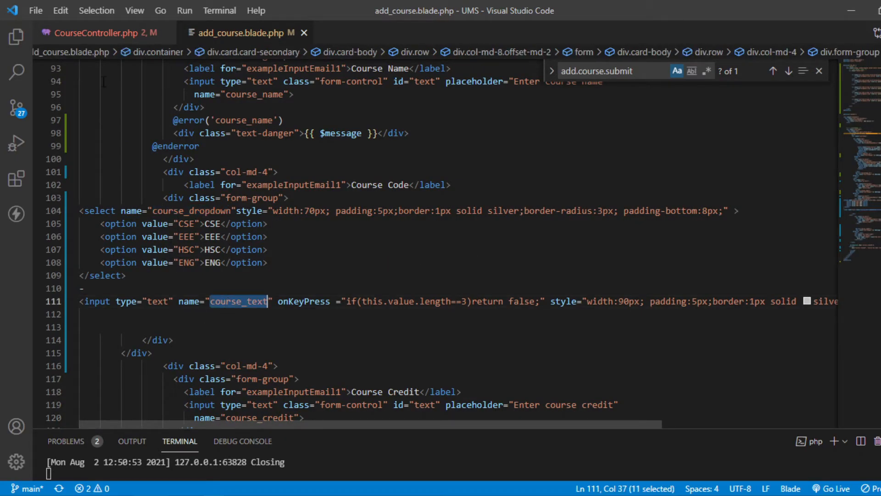
click(101, 33)
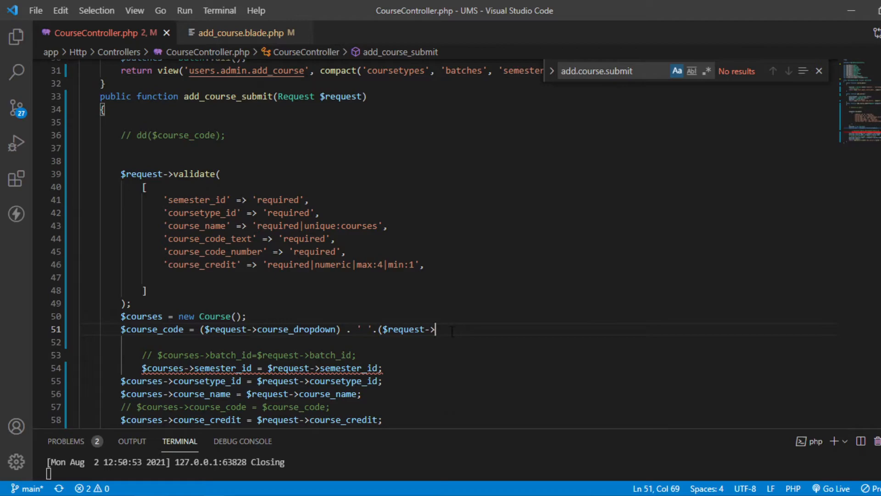
text(course_text);)
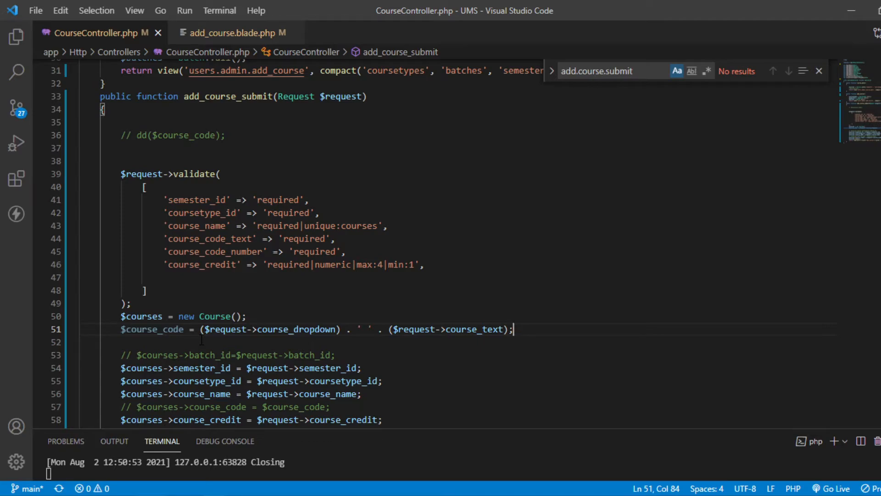
text(dd($)
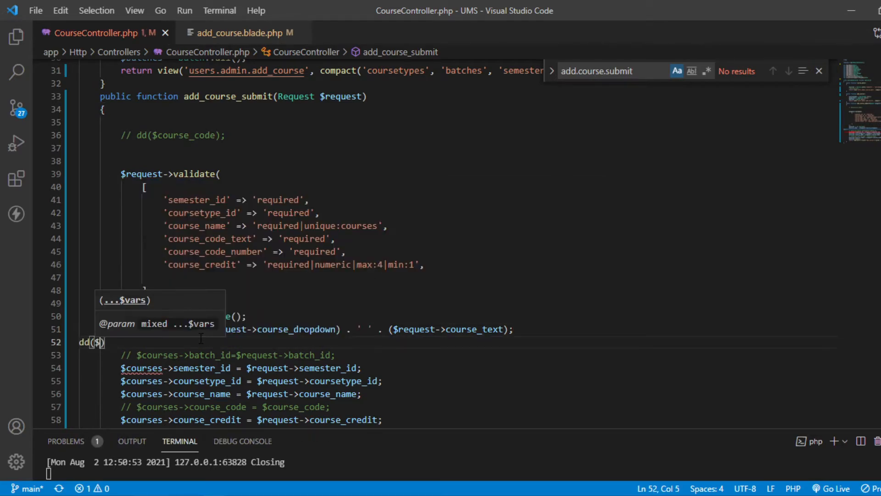
text(course_code)
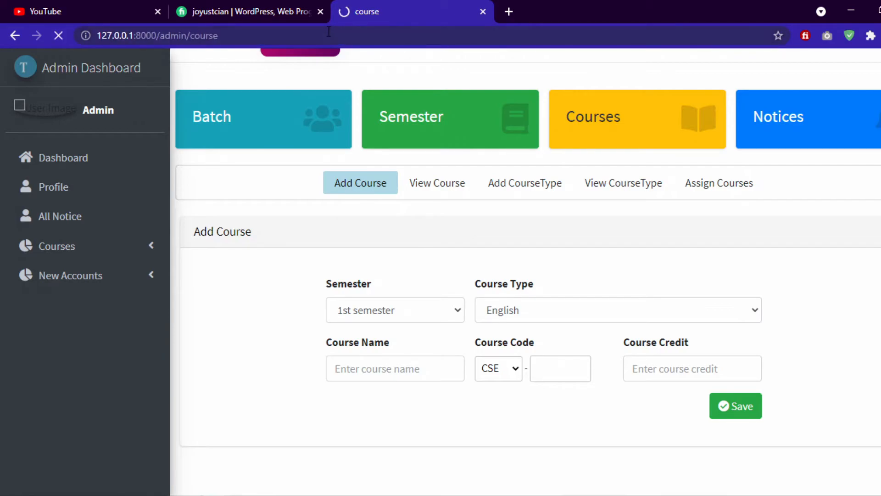
Choose CSE4221 as the course name, enter code 123, and submit the form
click(617, 310)
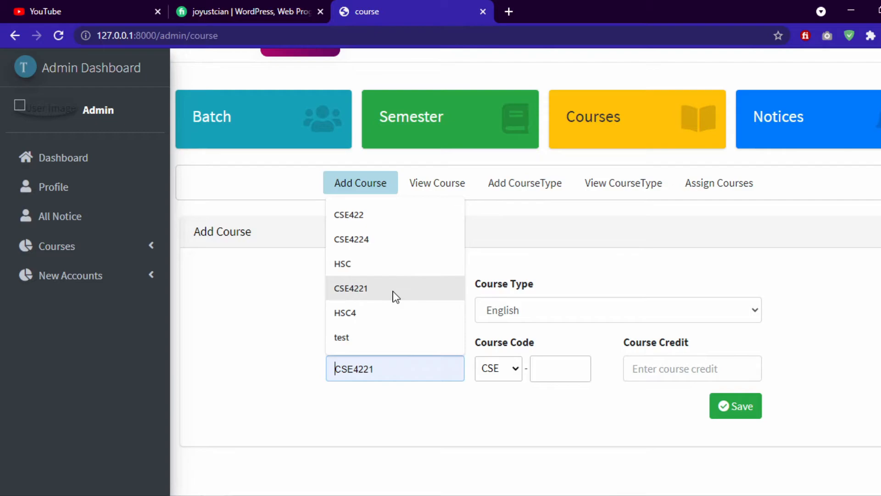
text(123)
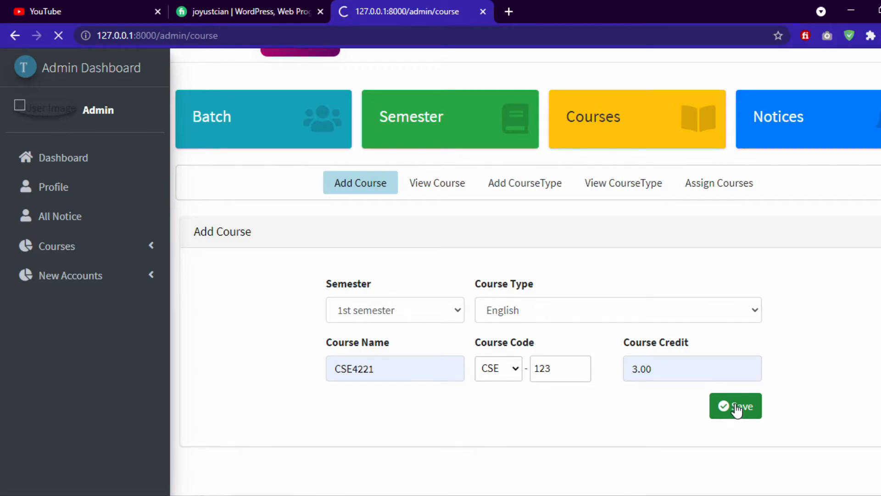
click(736, 406)
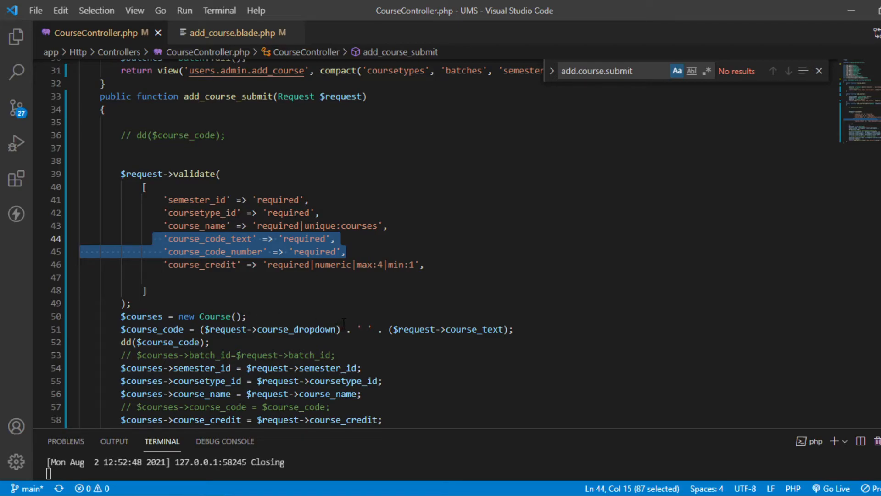
Remove course_code_text and course_code_number rules, comment out dd, and save $course_code to course_code
click(232, 33)
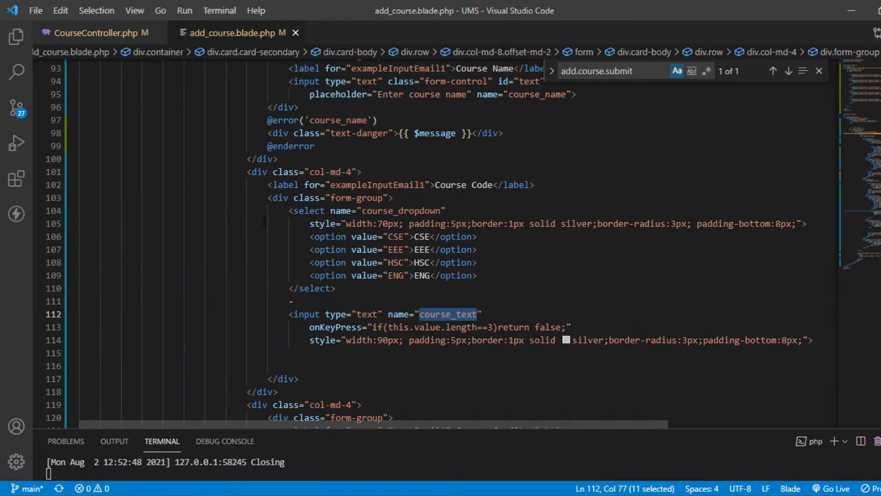
scroll(down, 3)
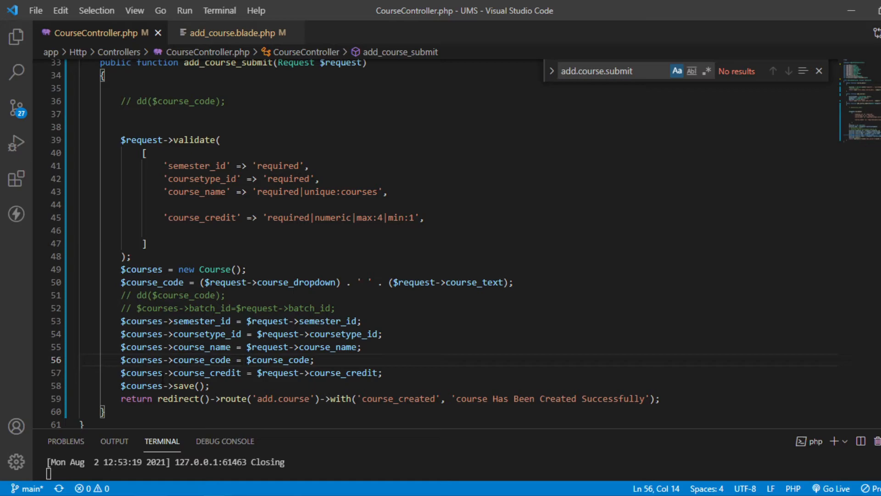
double_click(202, 360)
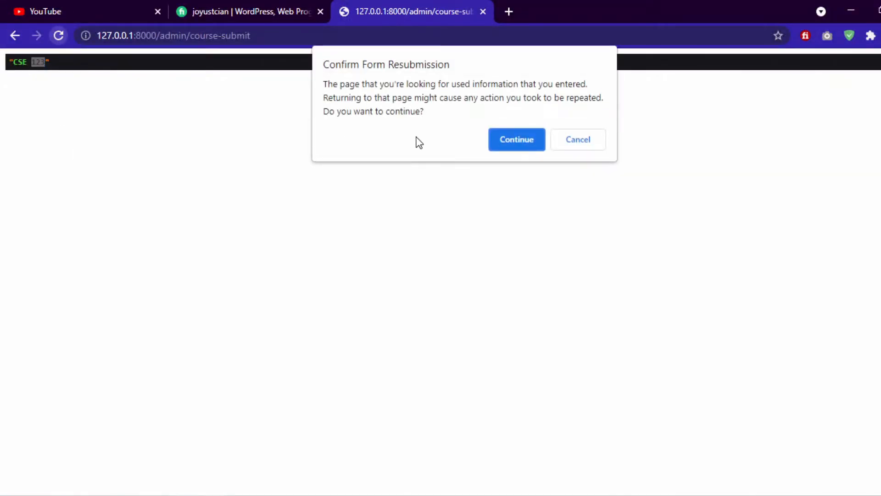
Resubmit the form data and dismiss the Course Created confirmation
click(515, 139)
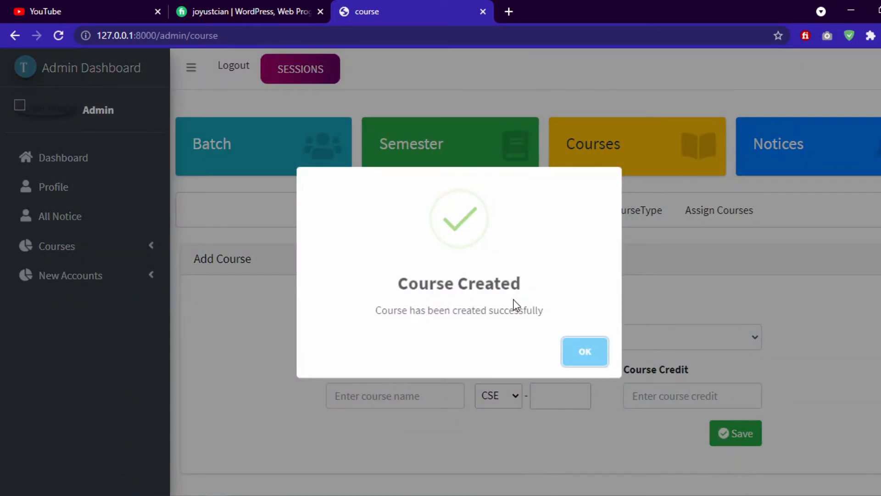
click(584, 351)
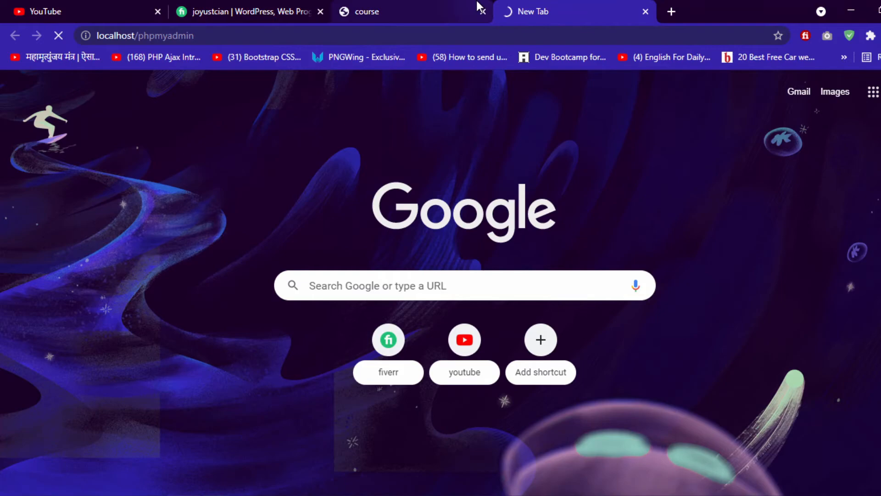
mouse_move(366, 11)
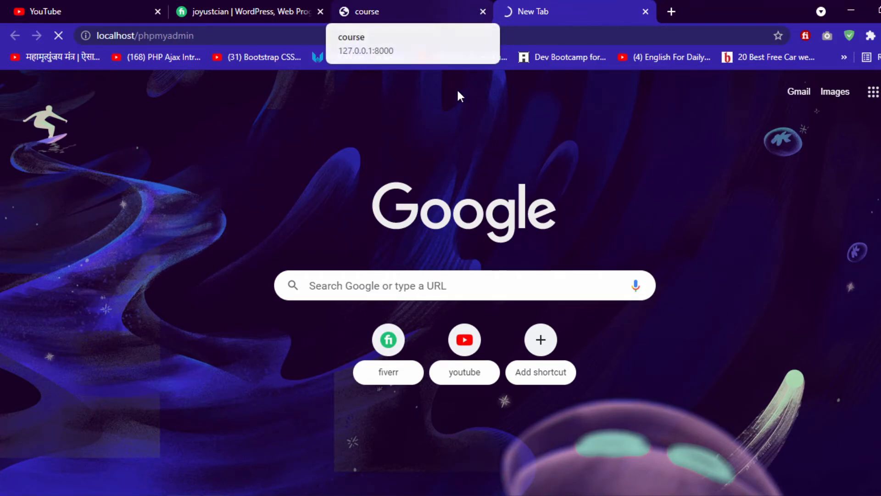
mouse_move(305, 472)
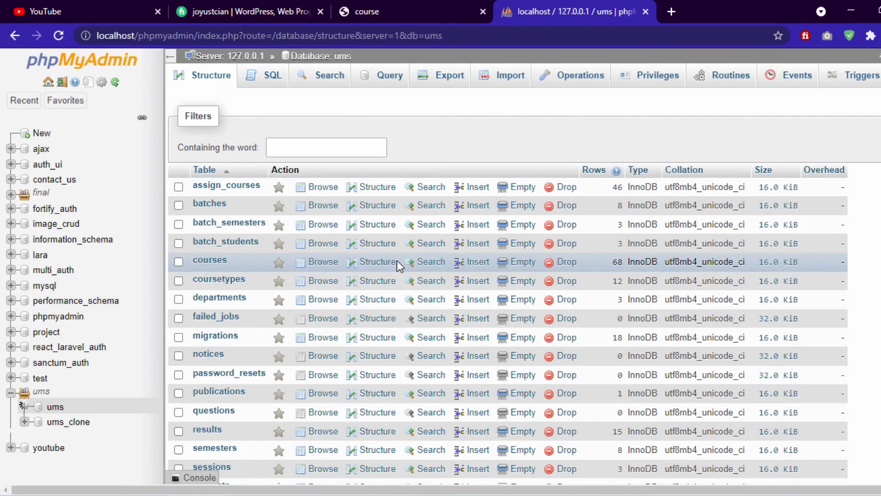
Scroll the ums courses table to the newest row with code CSE 123, then return
scroll(down, 3)
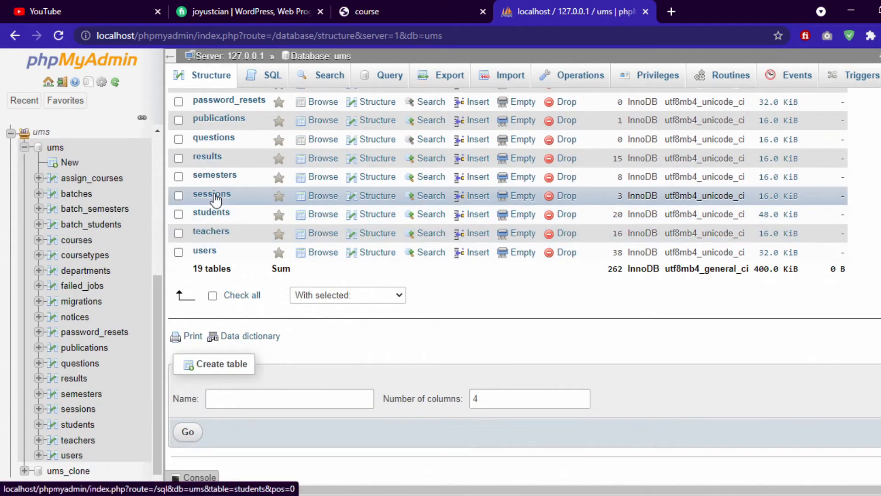
scroll(up, 3)
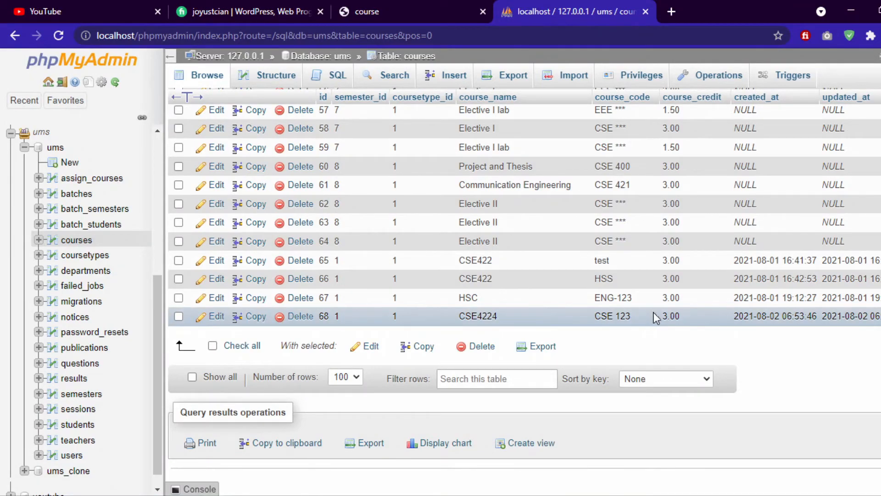
double_click(613, 316)
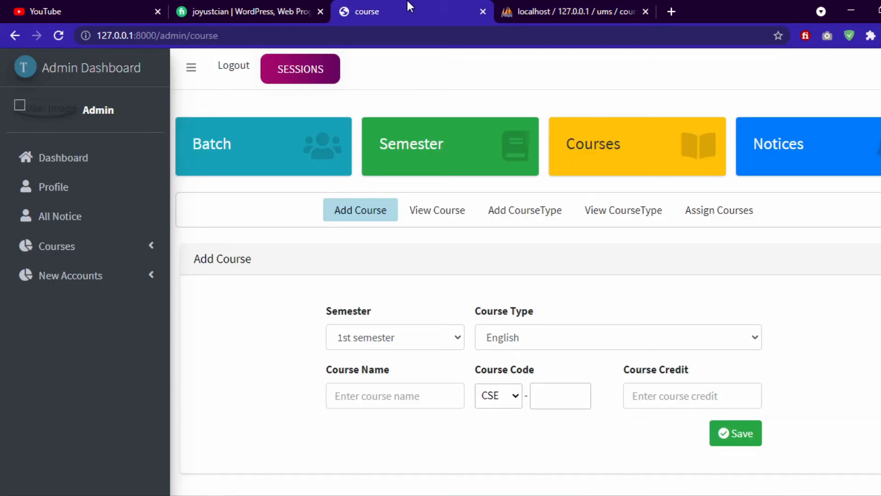
mouse_move(619, 434)
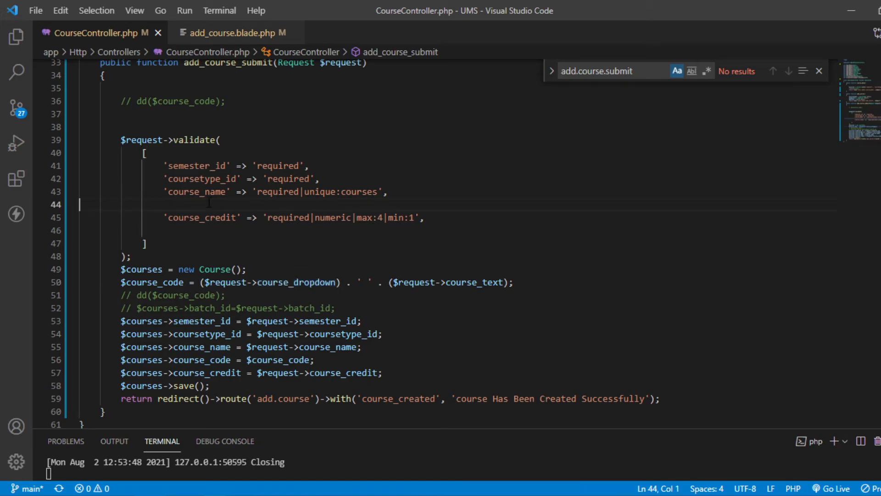
Add 'course_dropdown' => 'required' to the controller's validate array
text(')
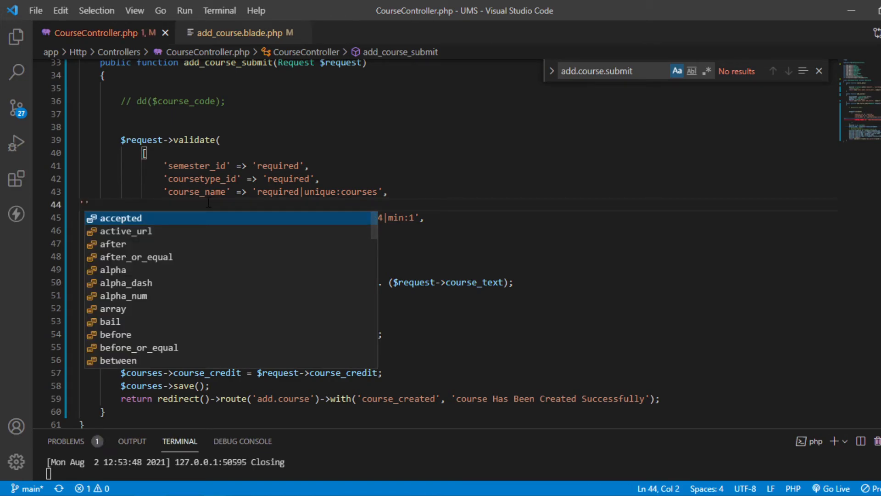
text(course_dropdown)
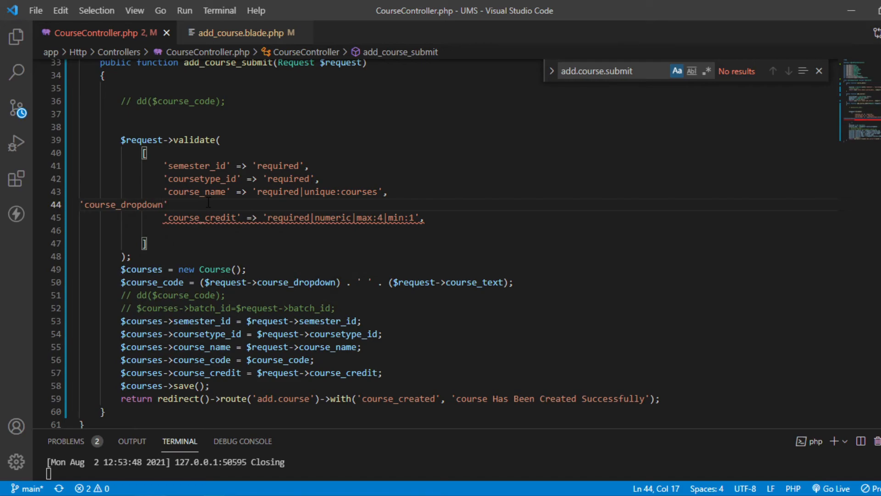
text(=)
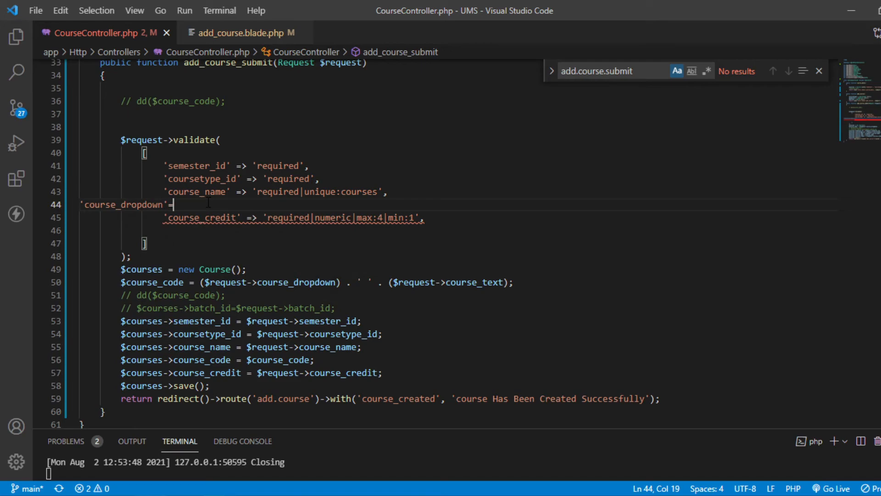
text(>'requ)
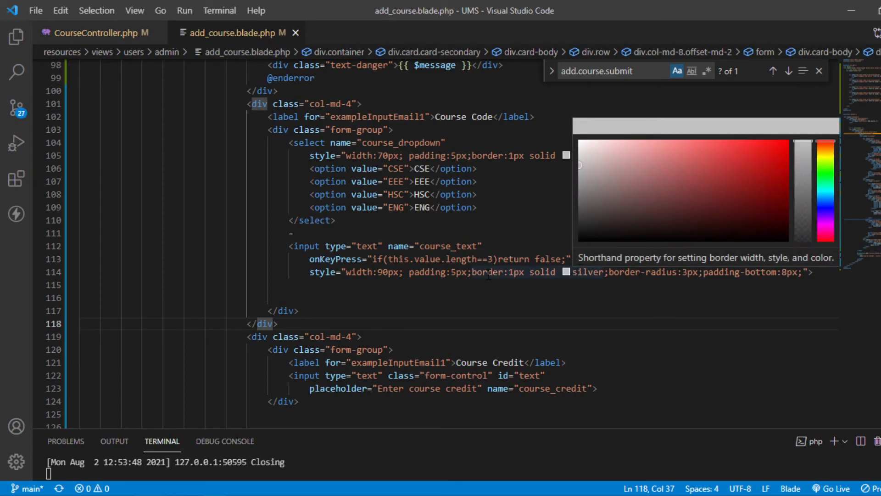
Rename the duplicated rule to 'course_text' => 'required|min:3|max:3'
click(90, 32)
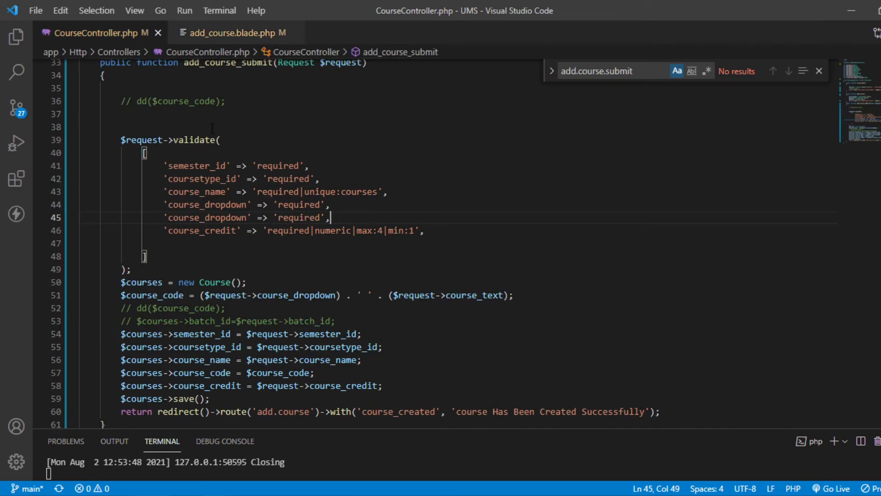
double_click(473, 296)
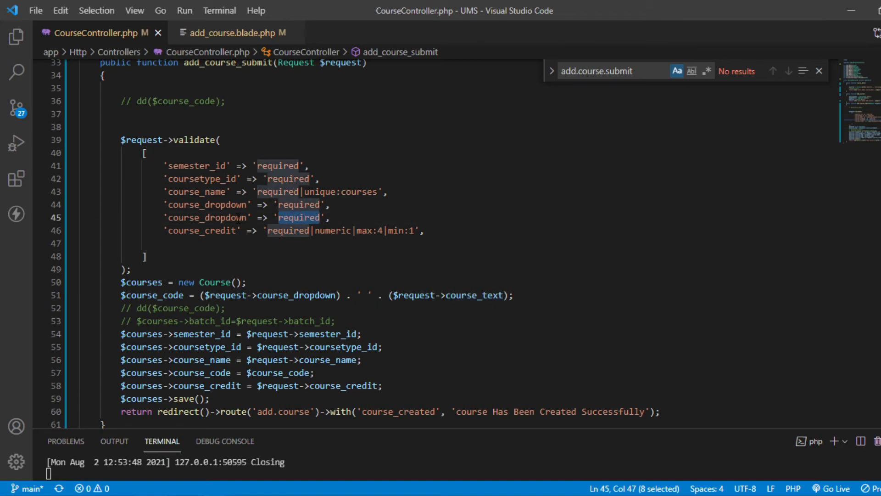
text(course_text)
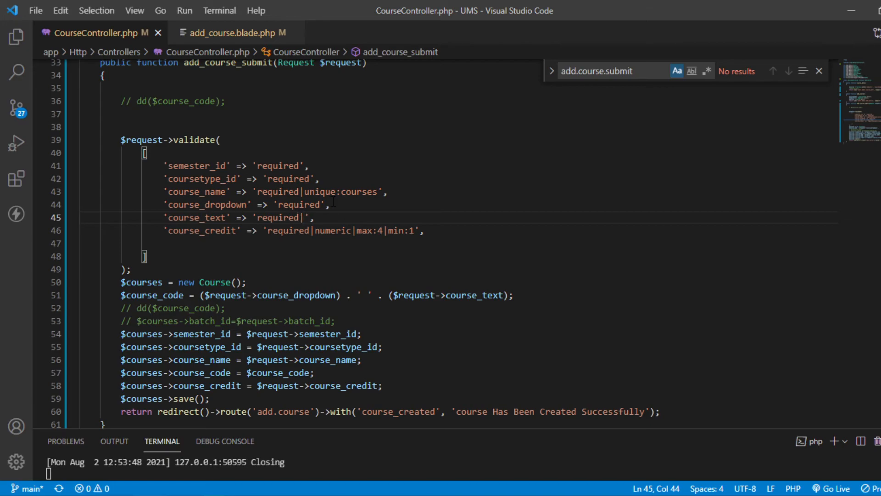
text(max:3)
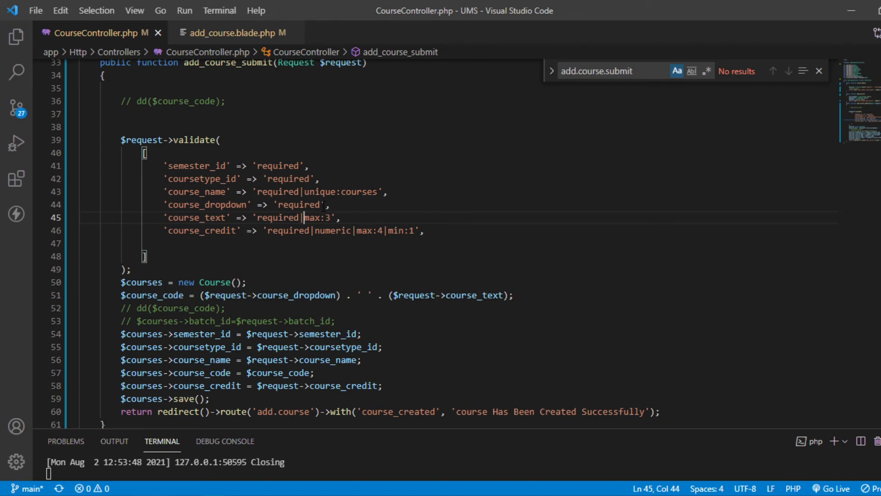
text(min:3|m)
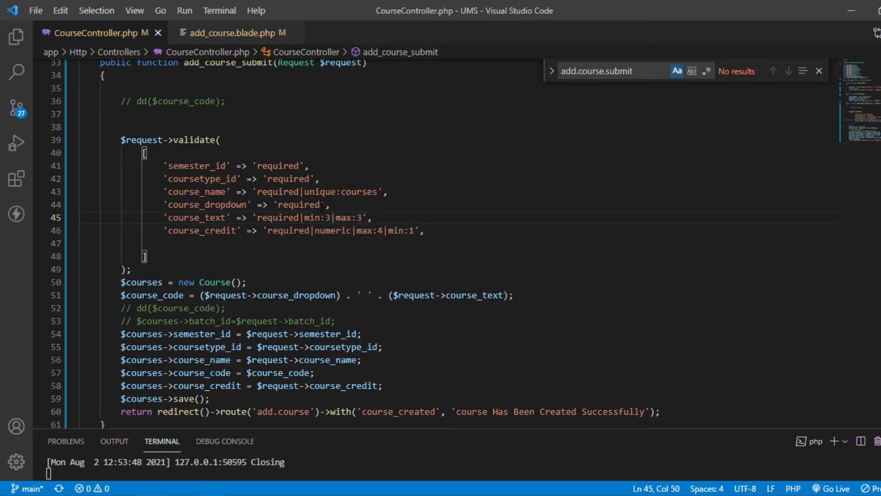
click(369, 218)
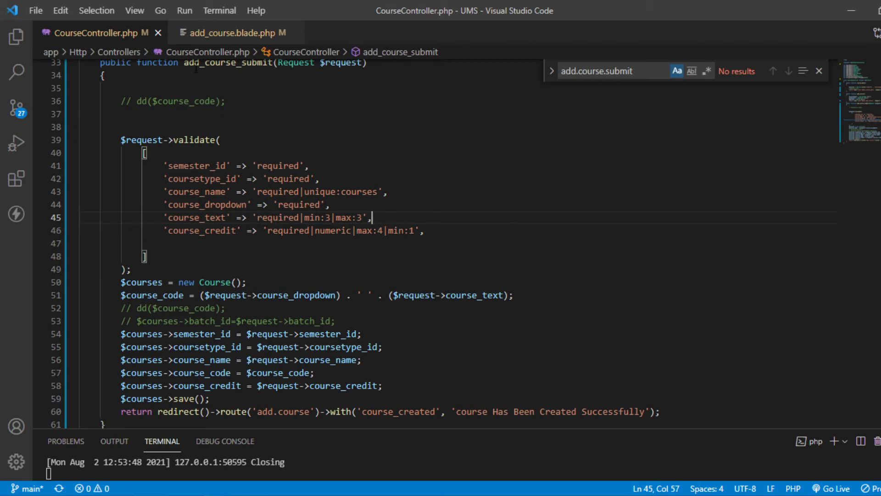
click(232, 33)
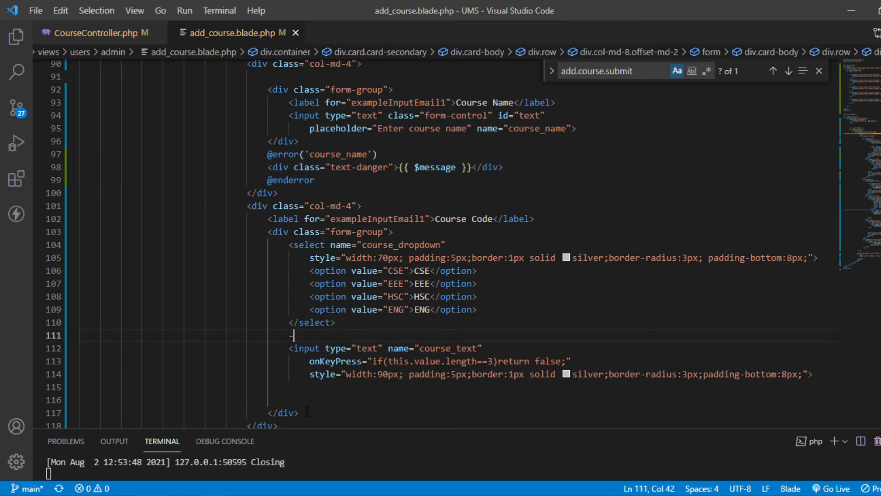
scroll(down, 3)
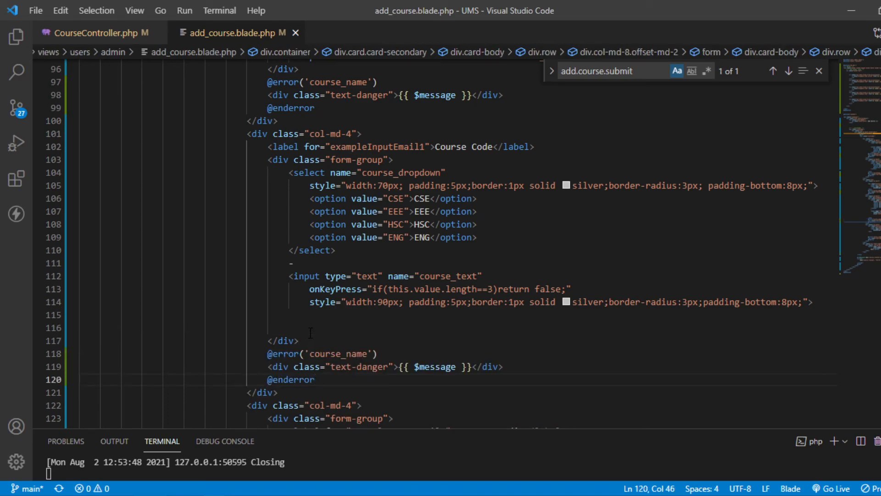
double_click(402, 172)
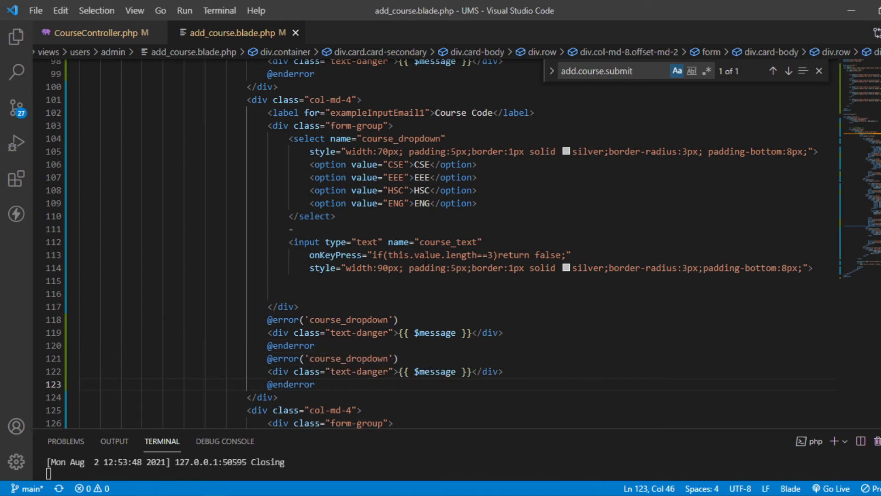
click(351, 371)
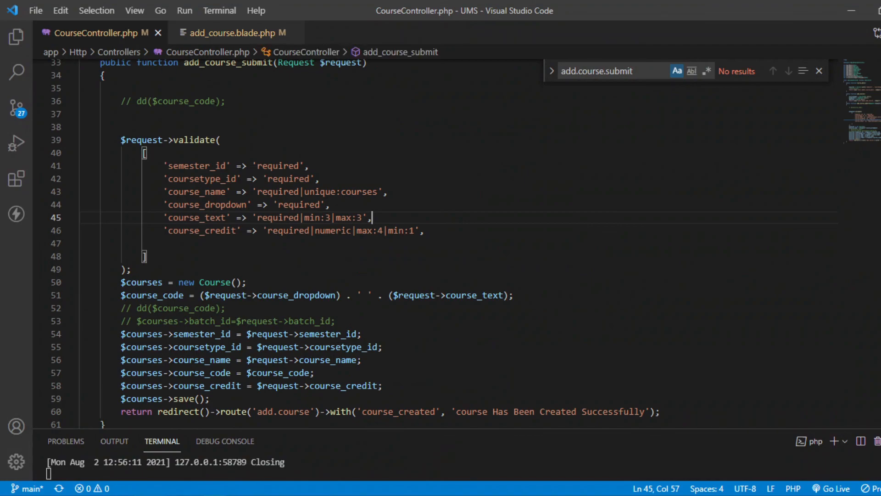
scroll(down, 3)
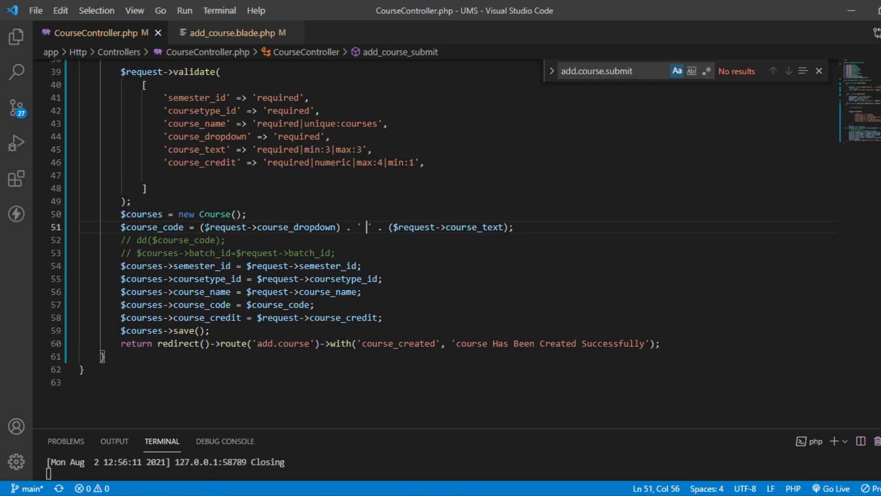
drag(366, 227, 228, 240)
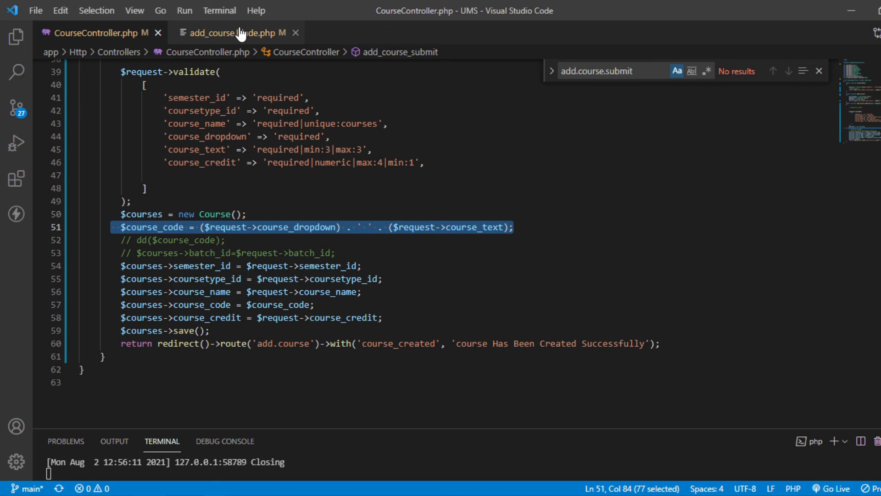
click(233, 33)
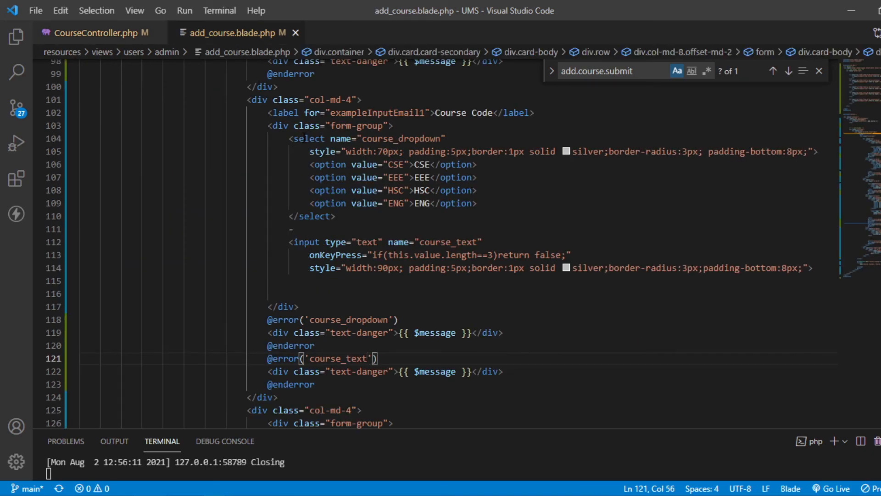